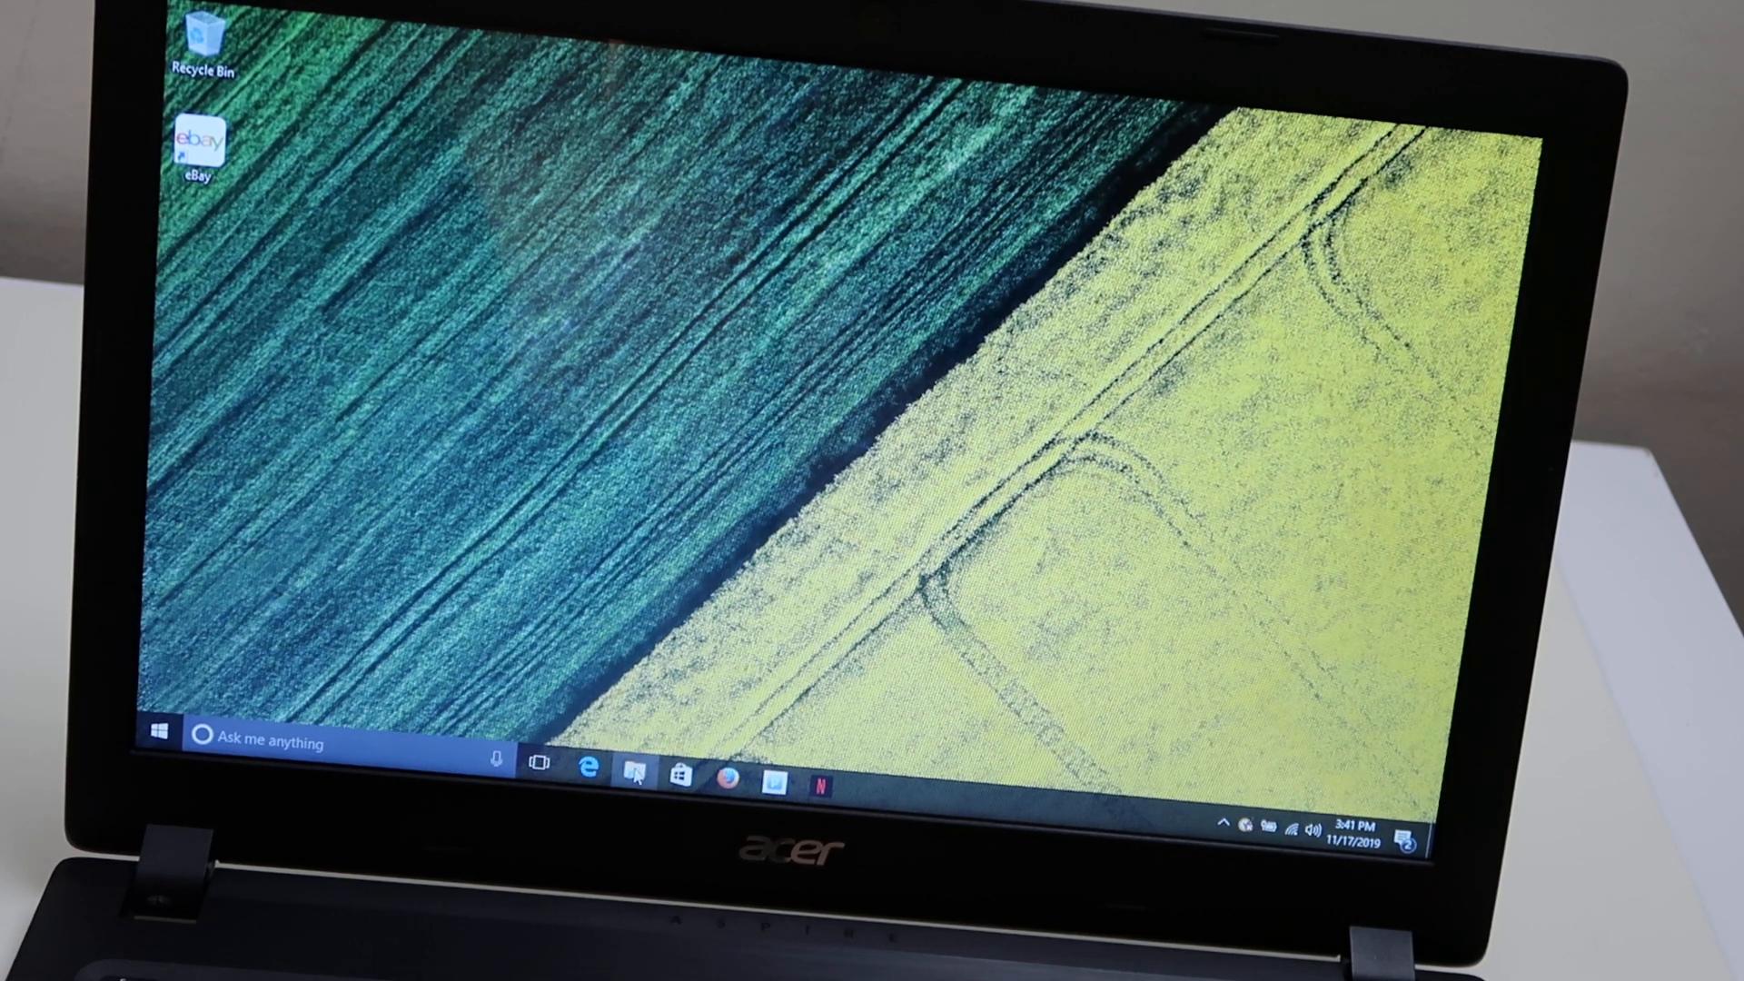
# Launch File Explorer and right-click This PC to choose Manage.
pyautogui.click(635, 769)
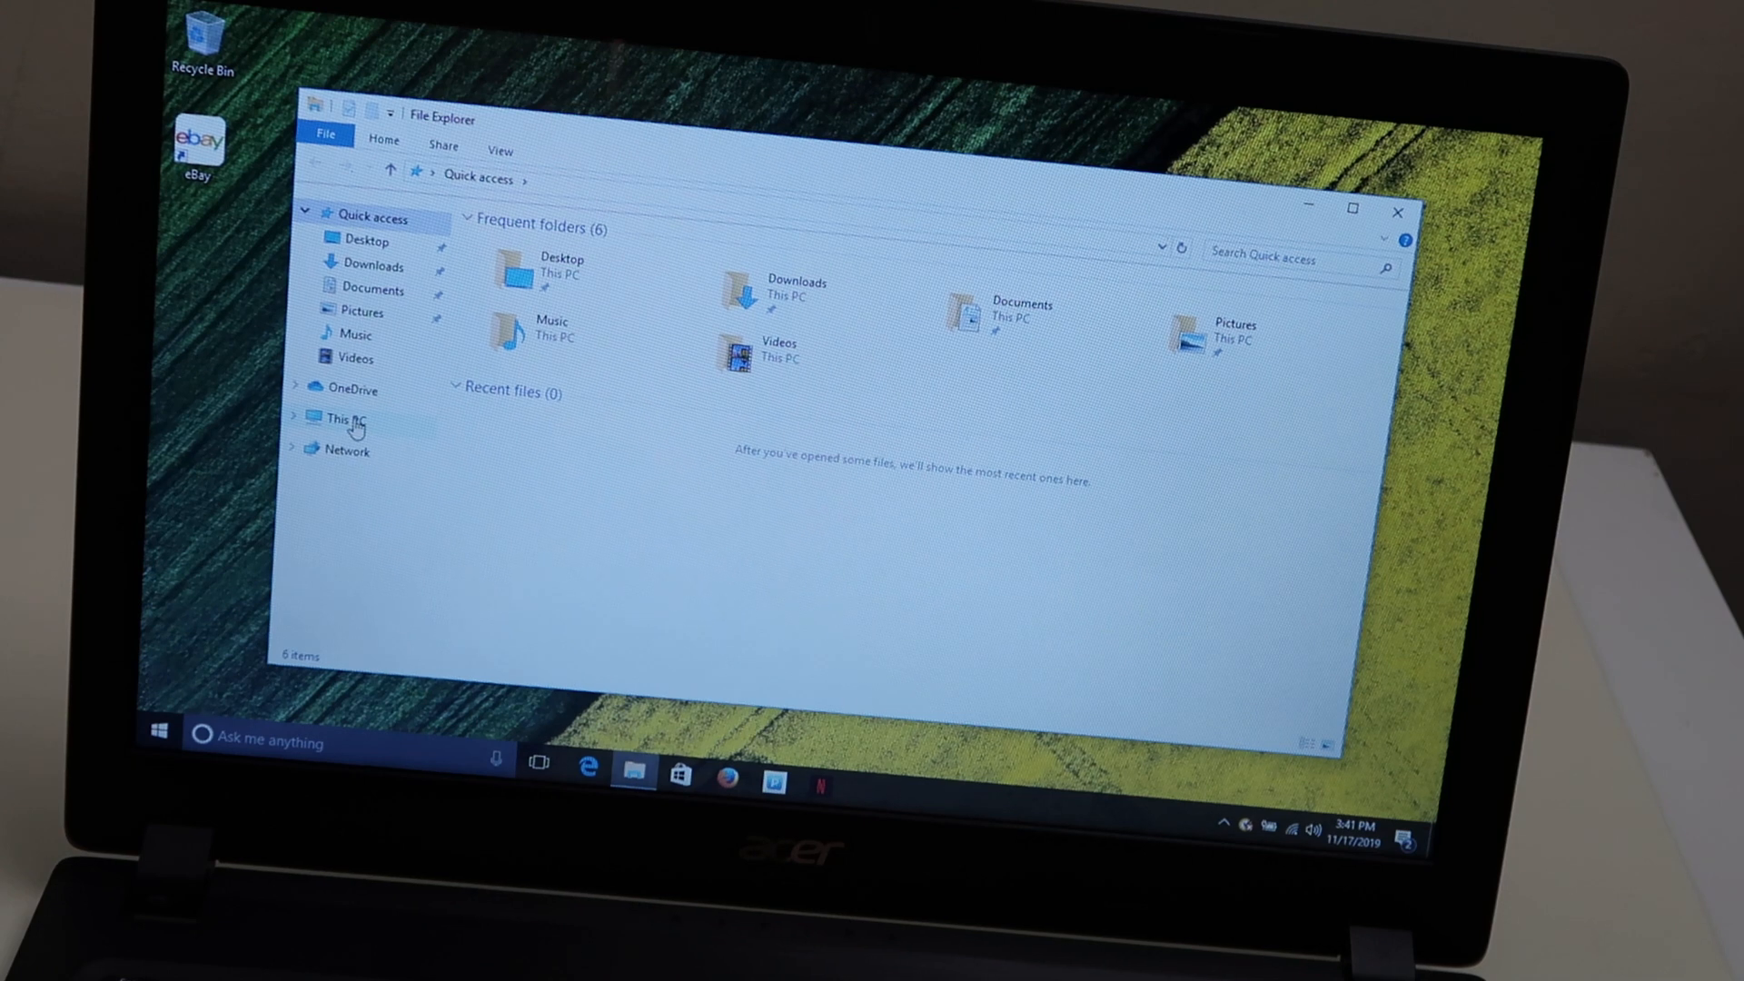
pyautogui.rightClick(339, 416)
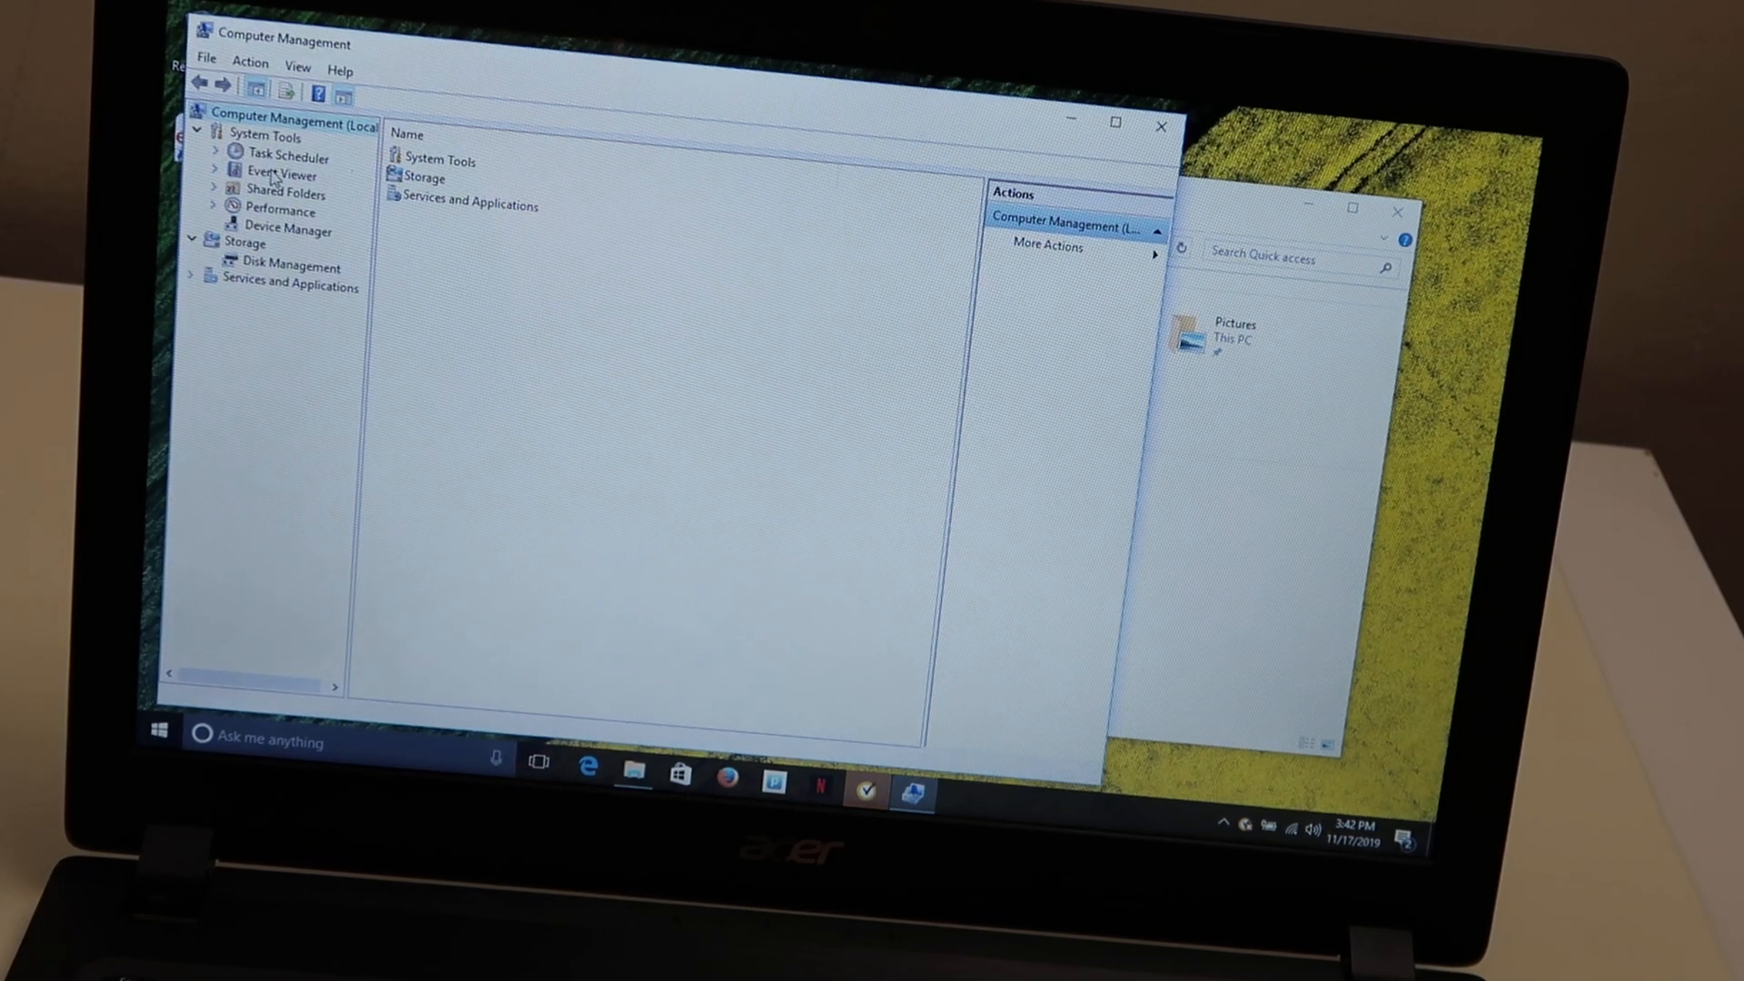
# Expand Event Viewer and Windows Logs, then select the System log.
pyautogui.click(292, 173)
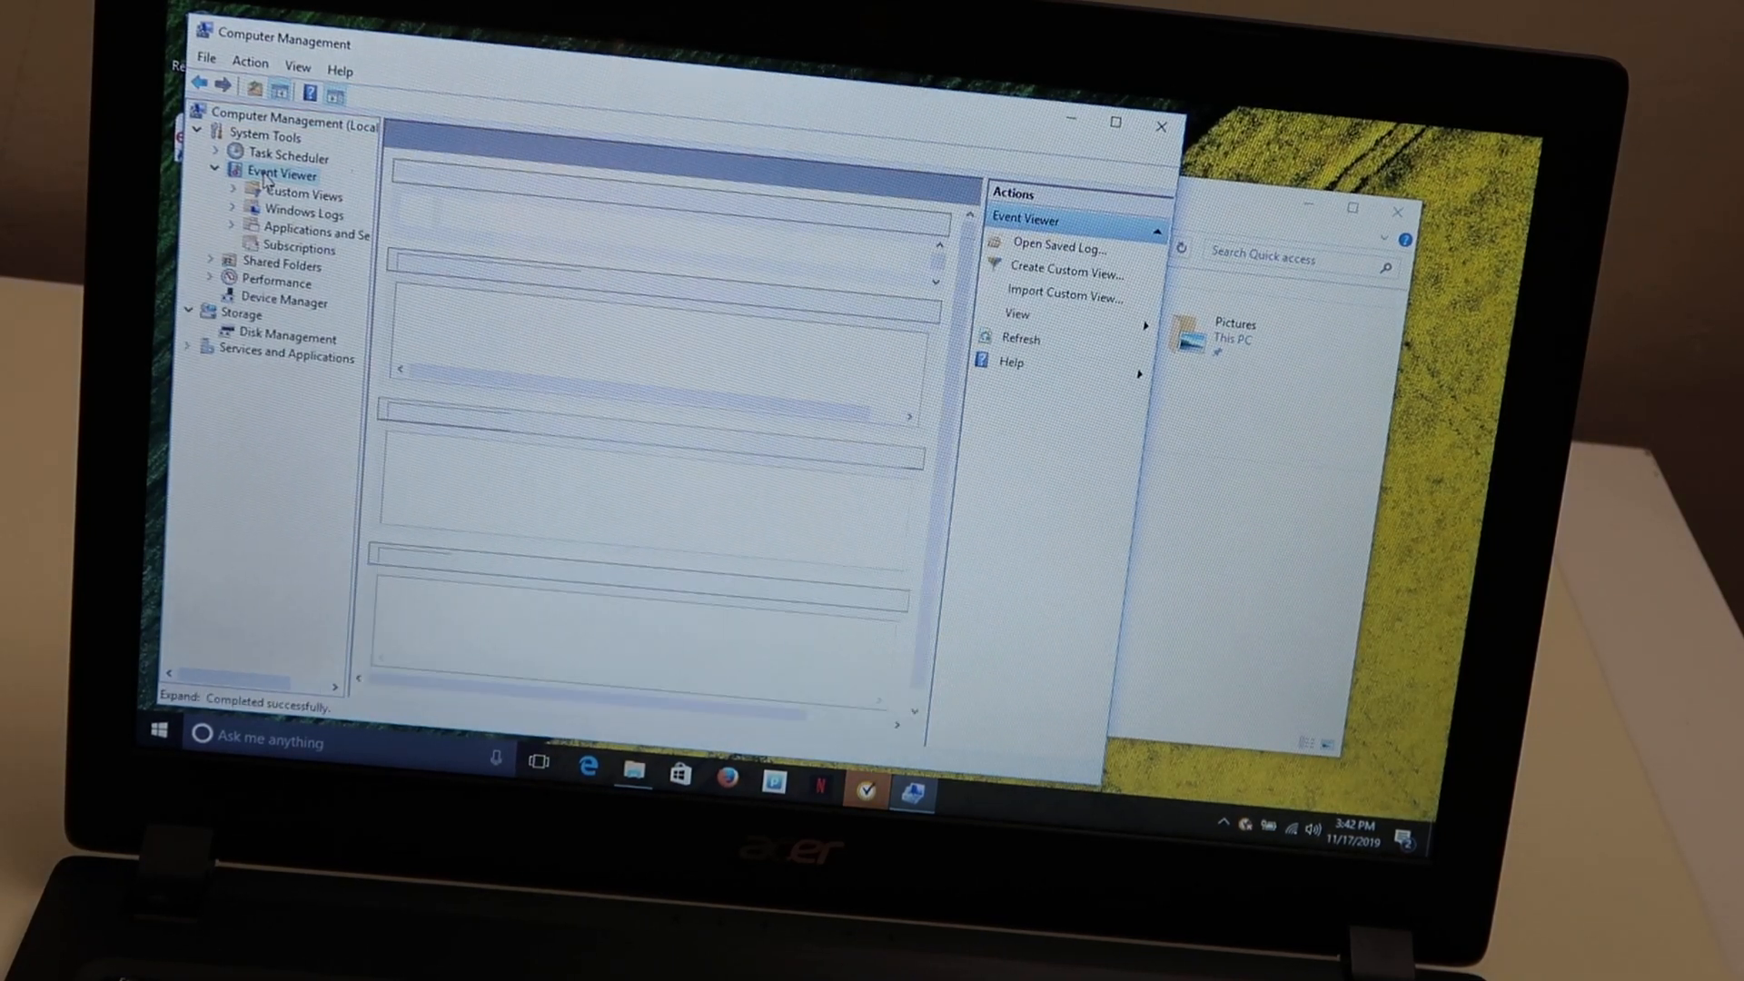
pyautogui.click(281, 173)
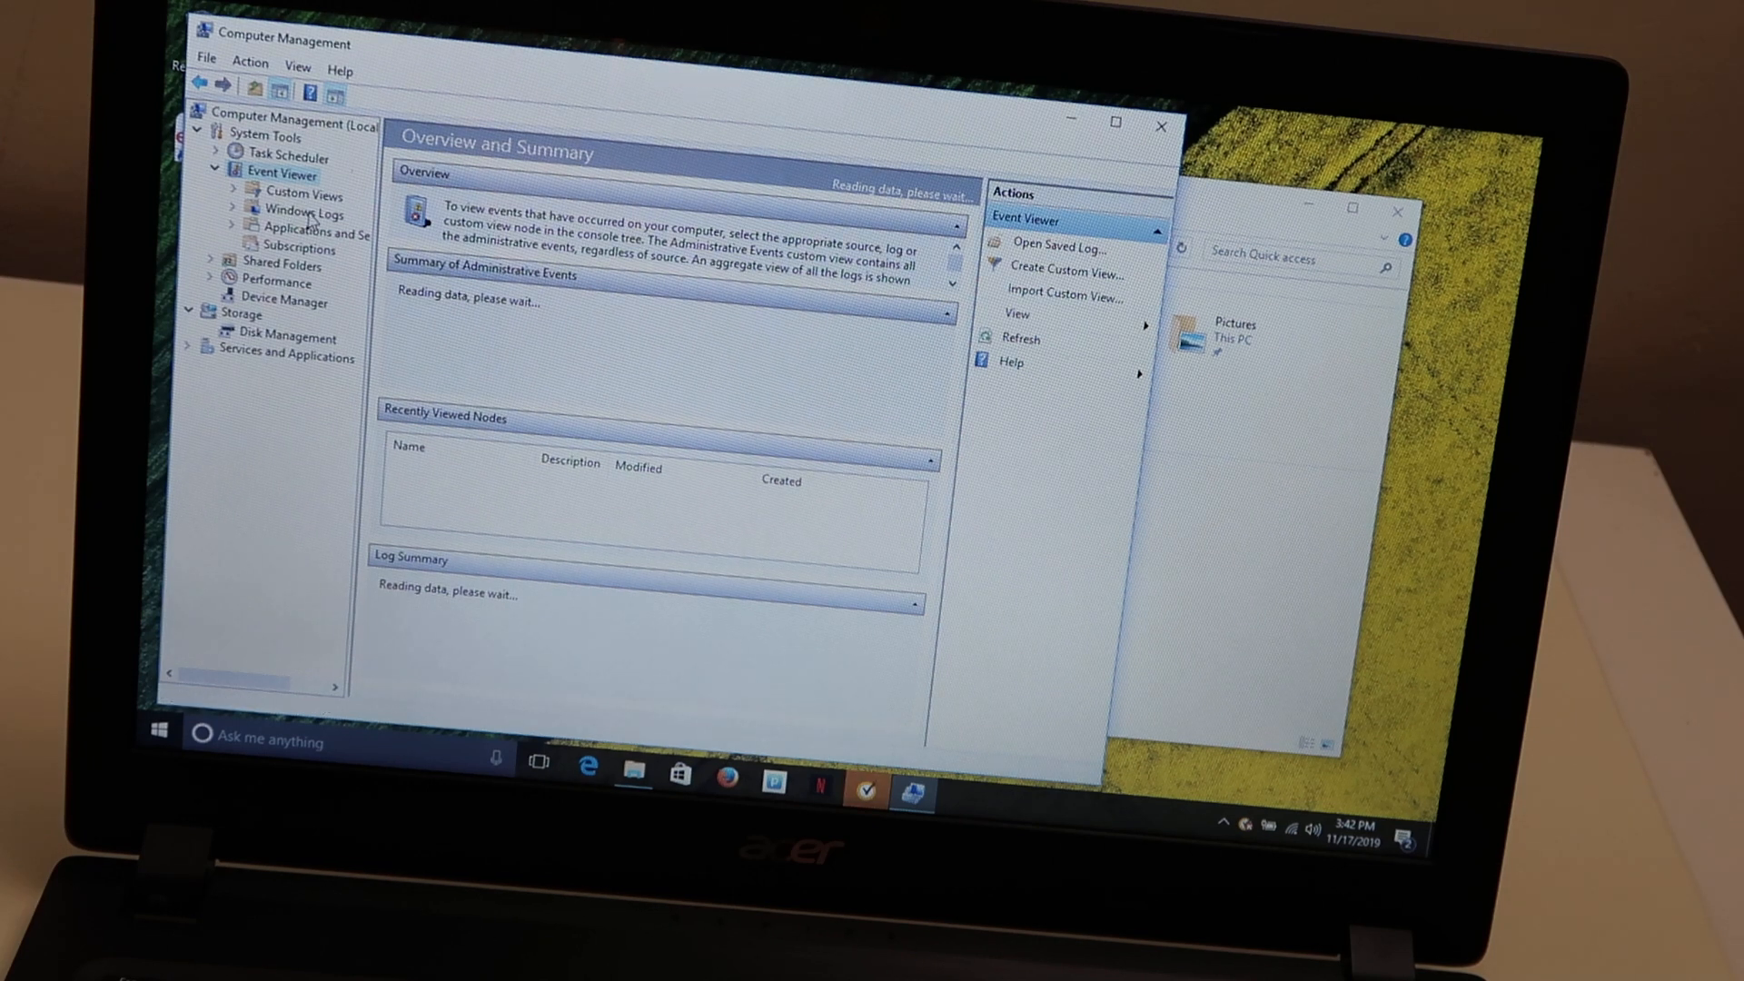
pyautogui.click(315, 213)
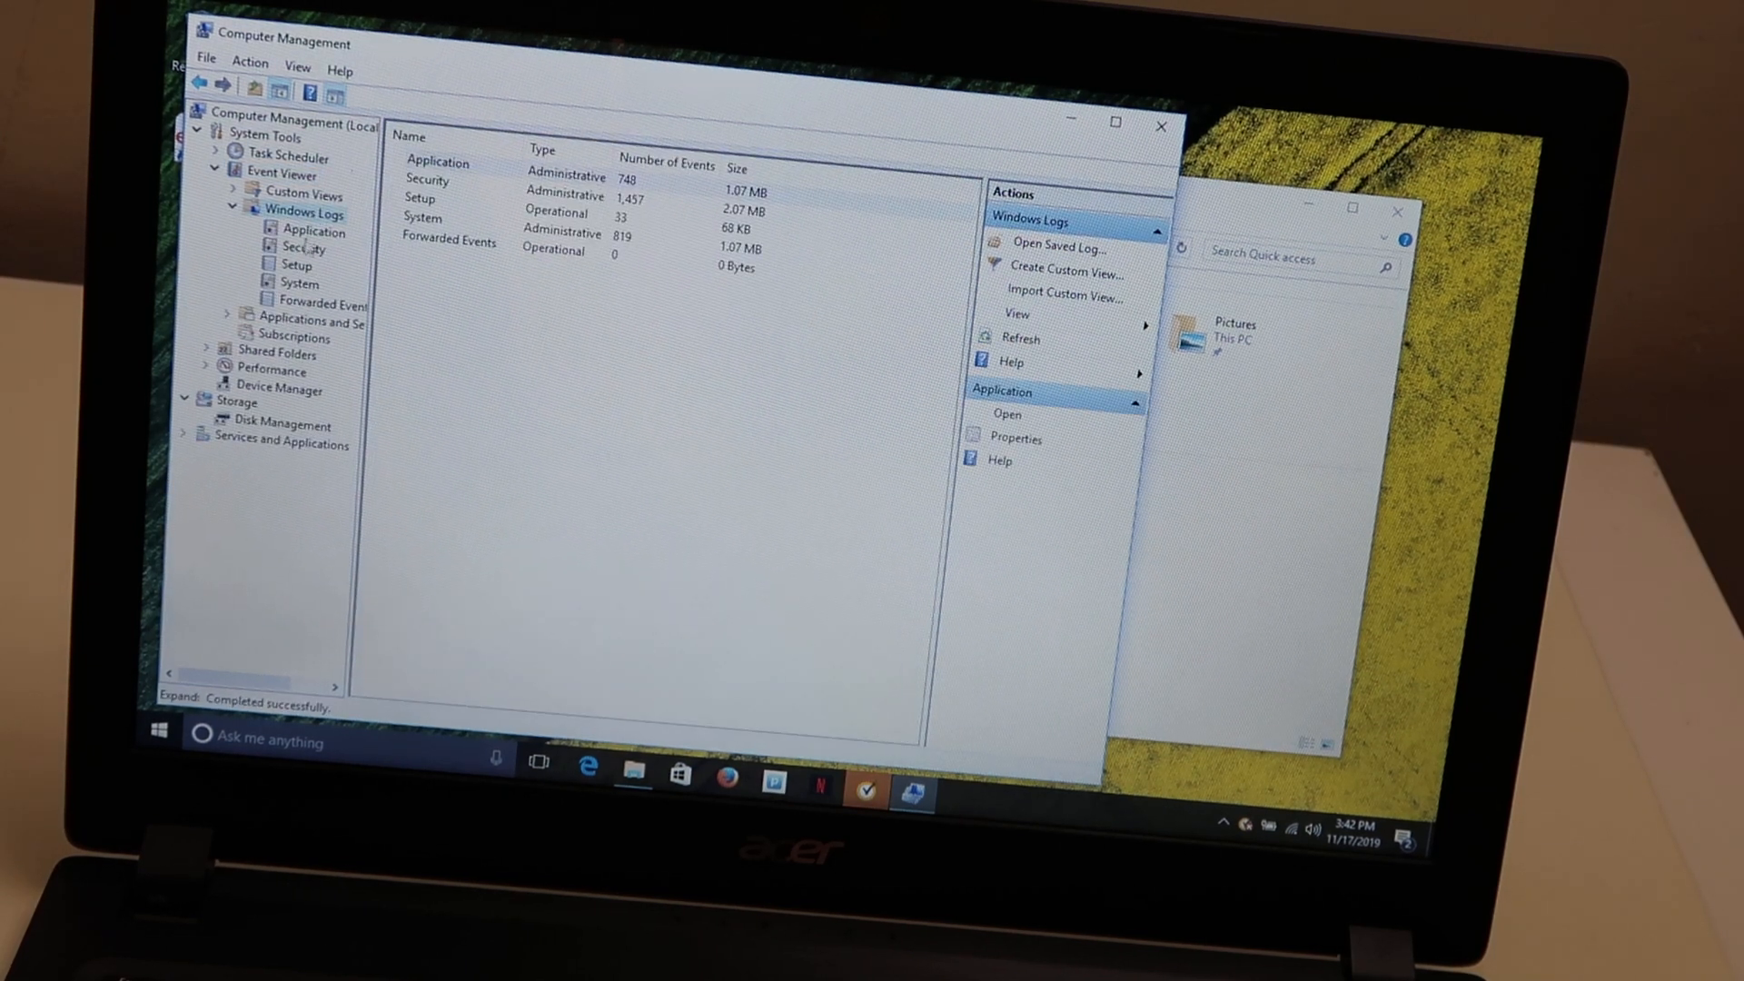
pyautogui.click(300, 283)
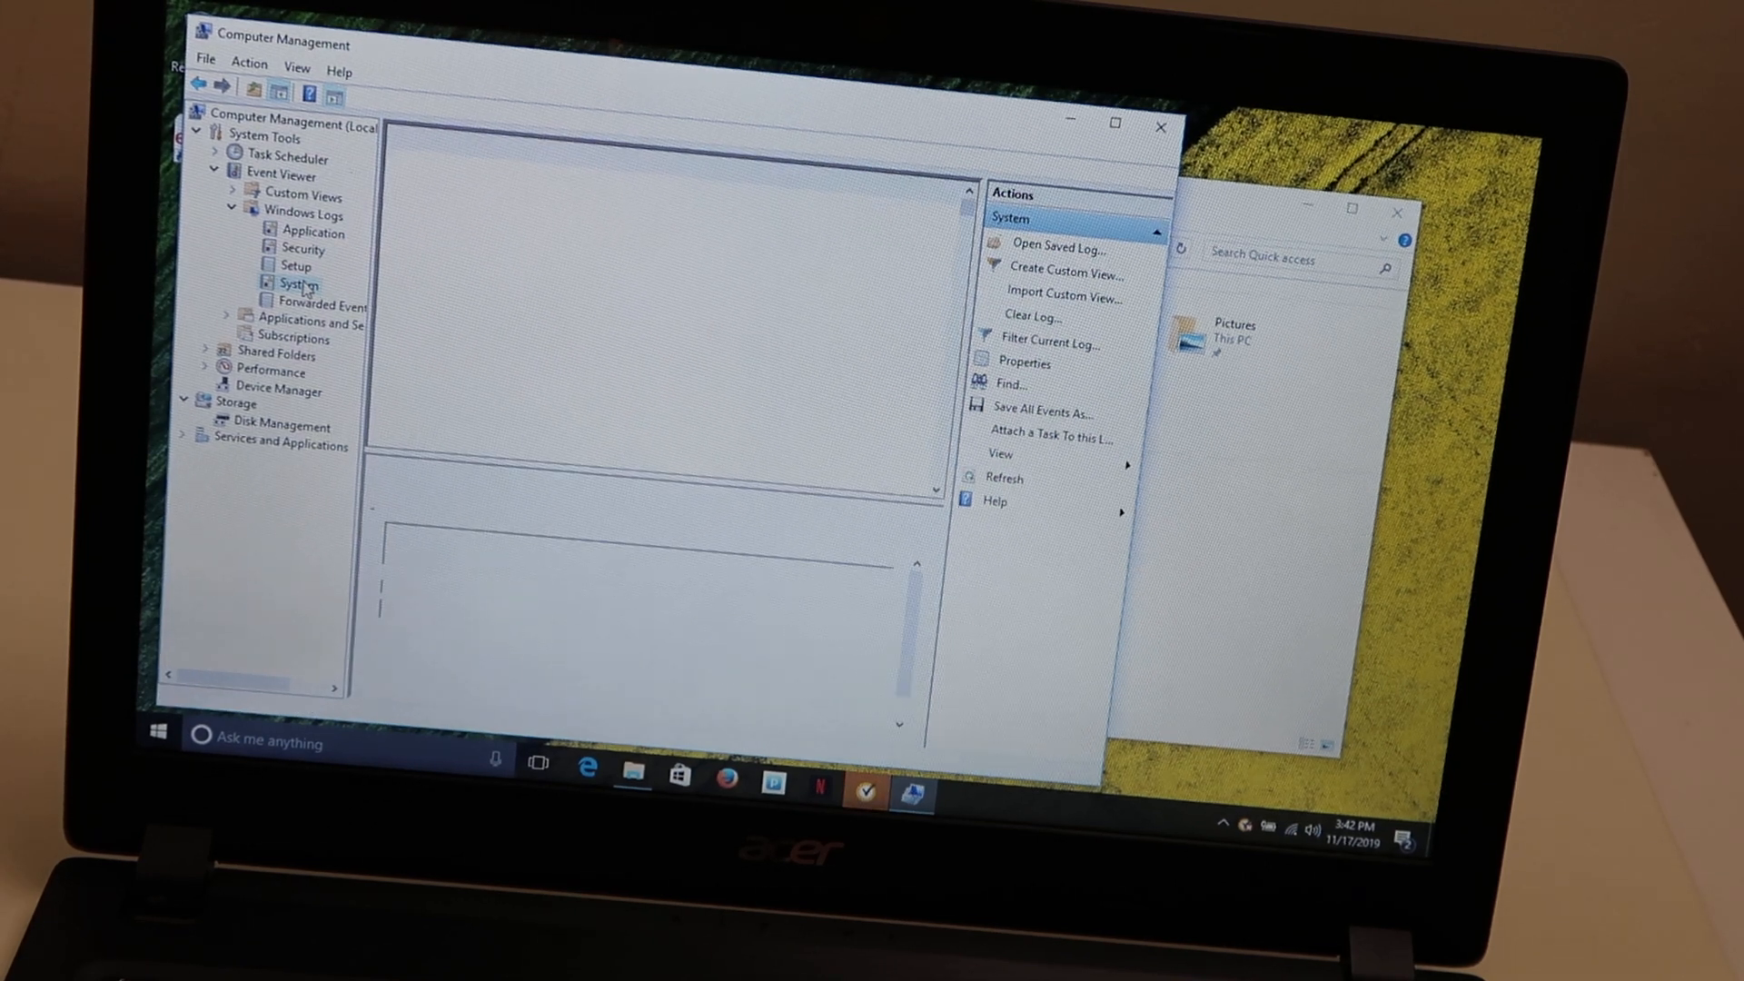
pyautogui.click(294, 284)
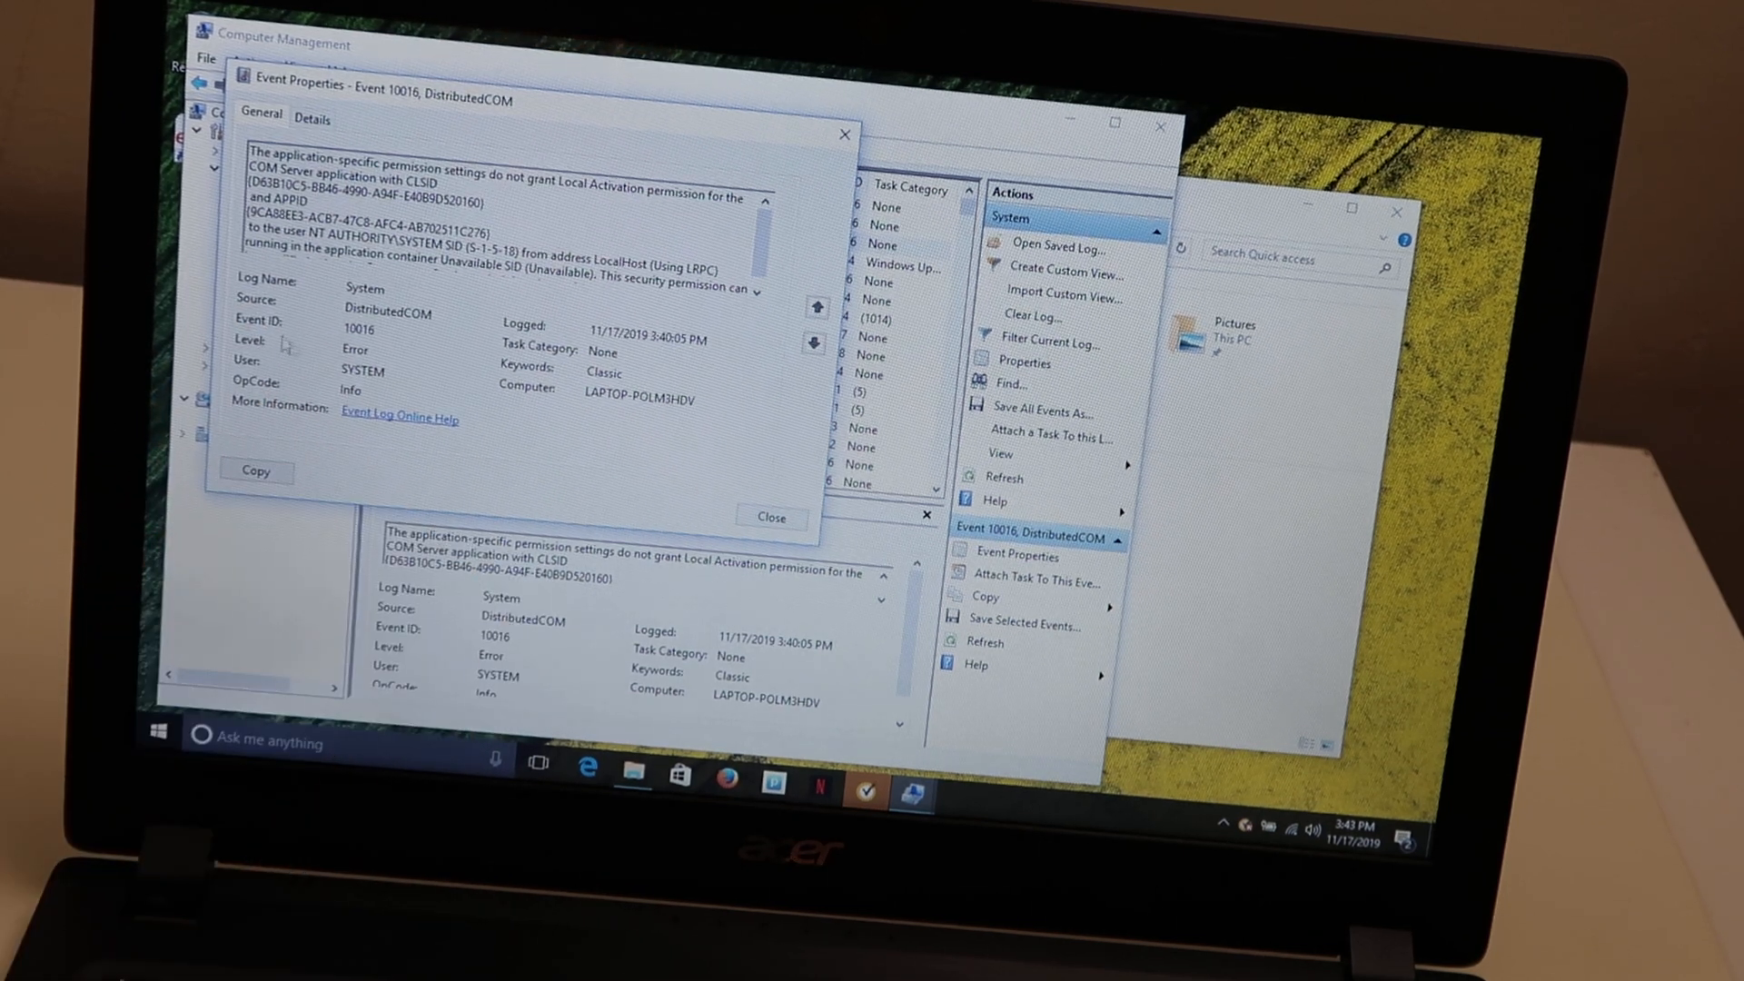
# Dismiss the event 10016 properties and launch Firefox from the taskbar.
pyautogui.rightClick(358, 327)
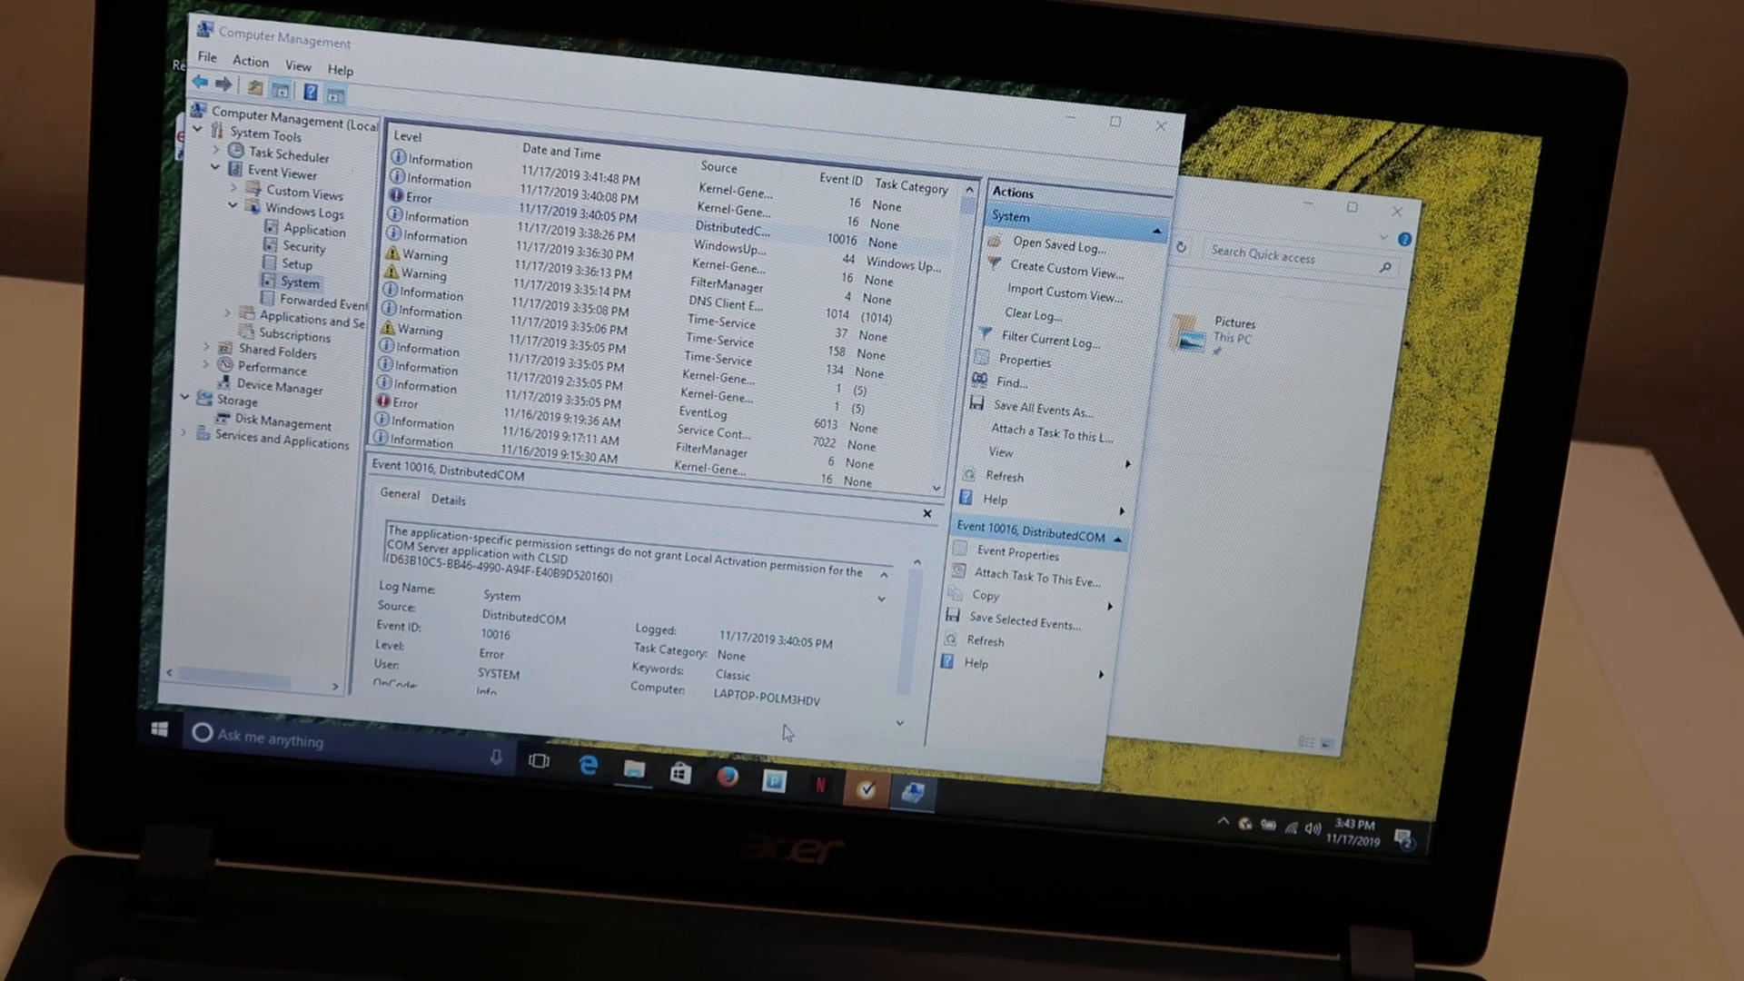
pyautogui.click(727, 772)
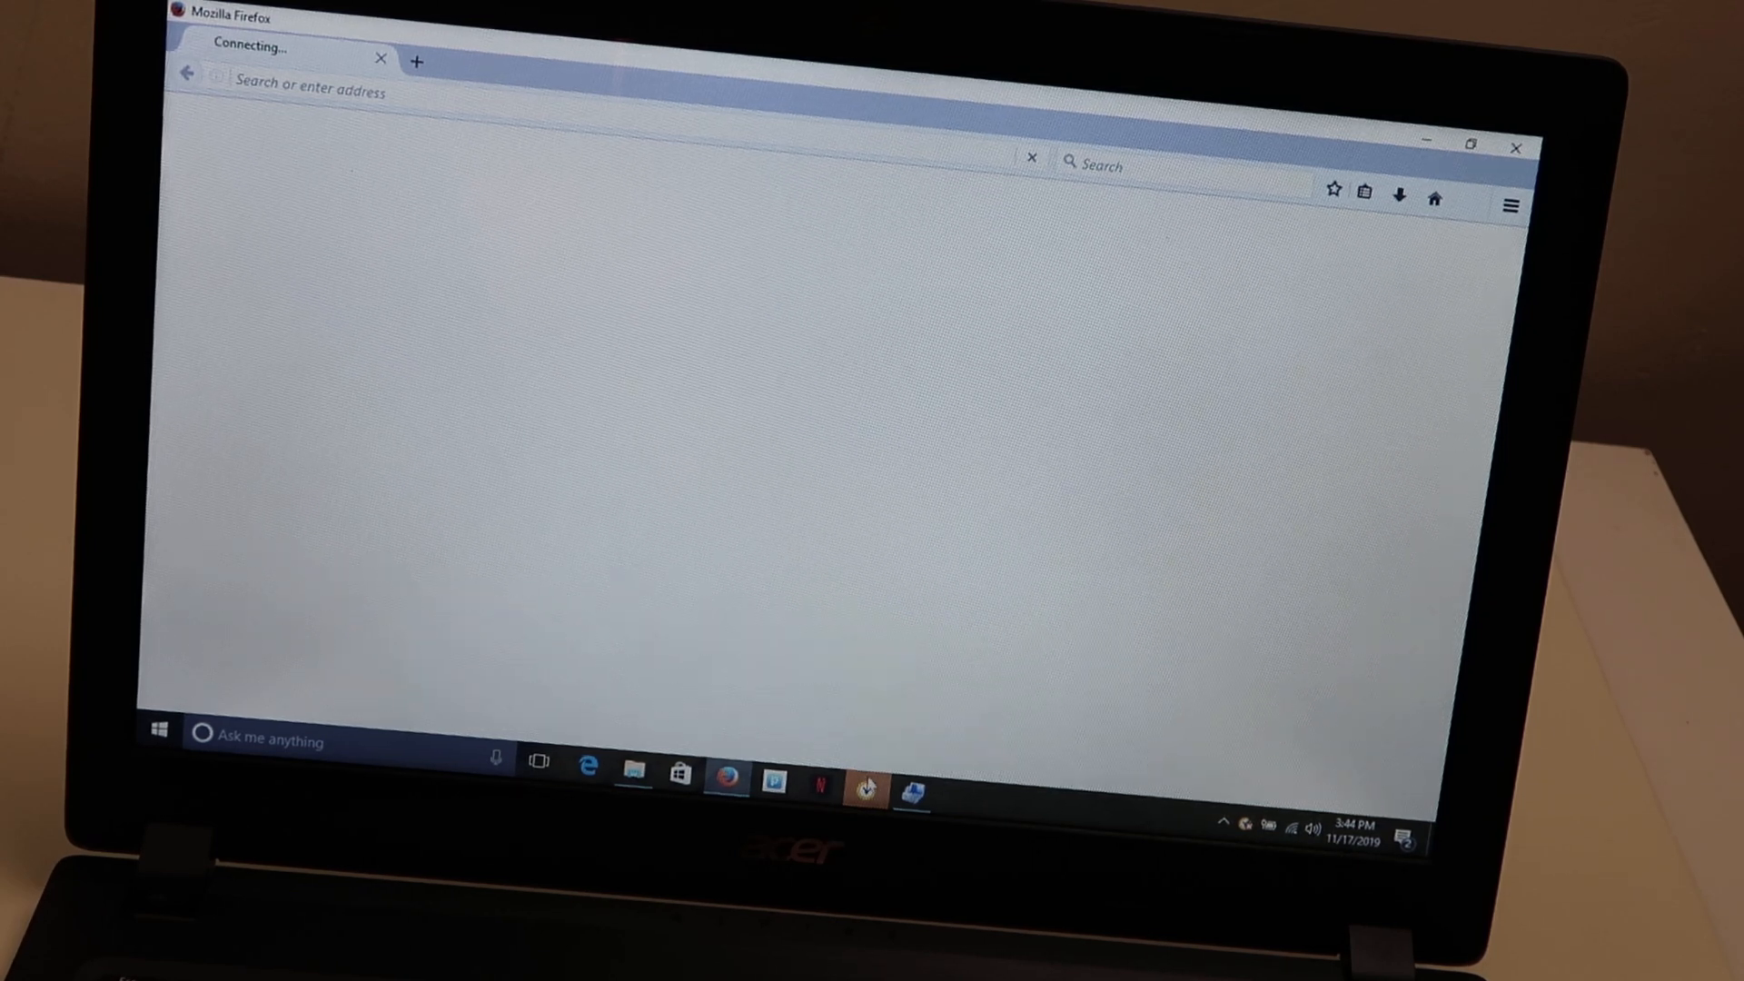
# Close the Norton Subscription Alert popup to reach Firefox's empty new tab.
pyautogui.click(866, 787)
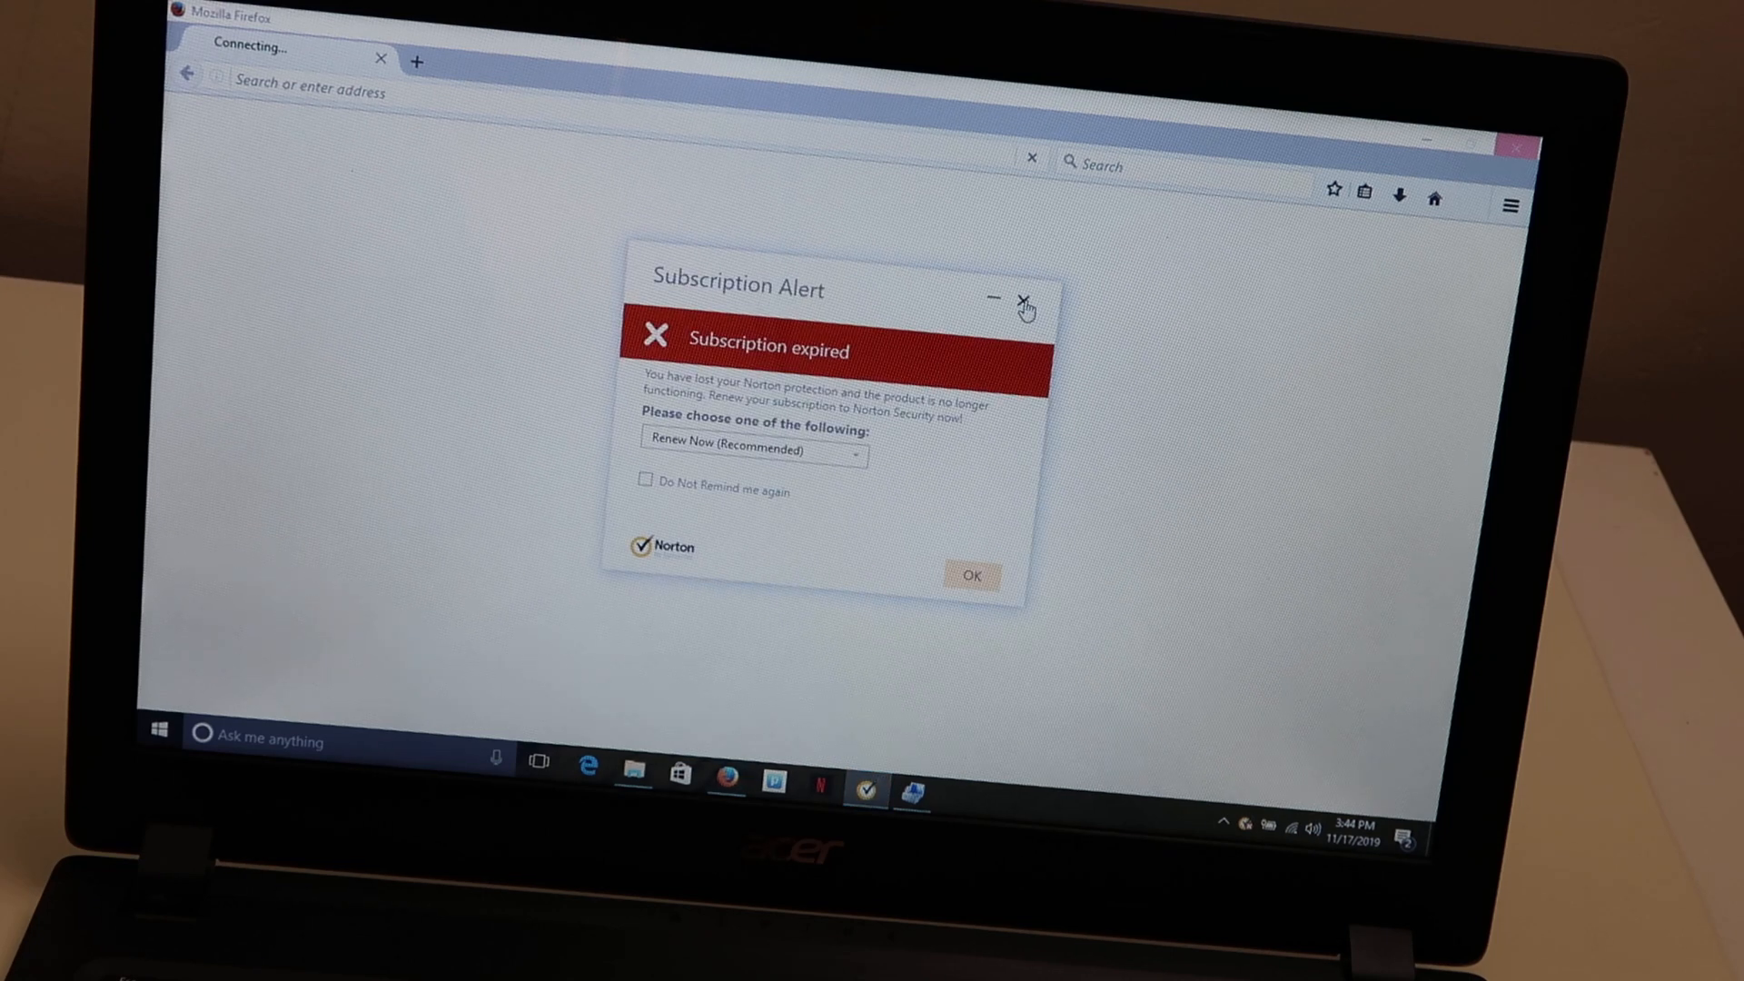
pyautogui.click(1023, 300)
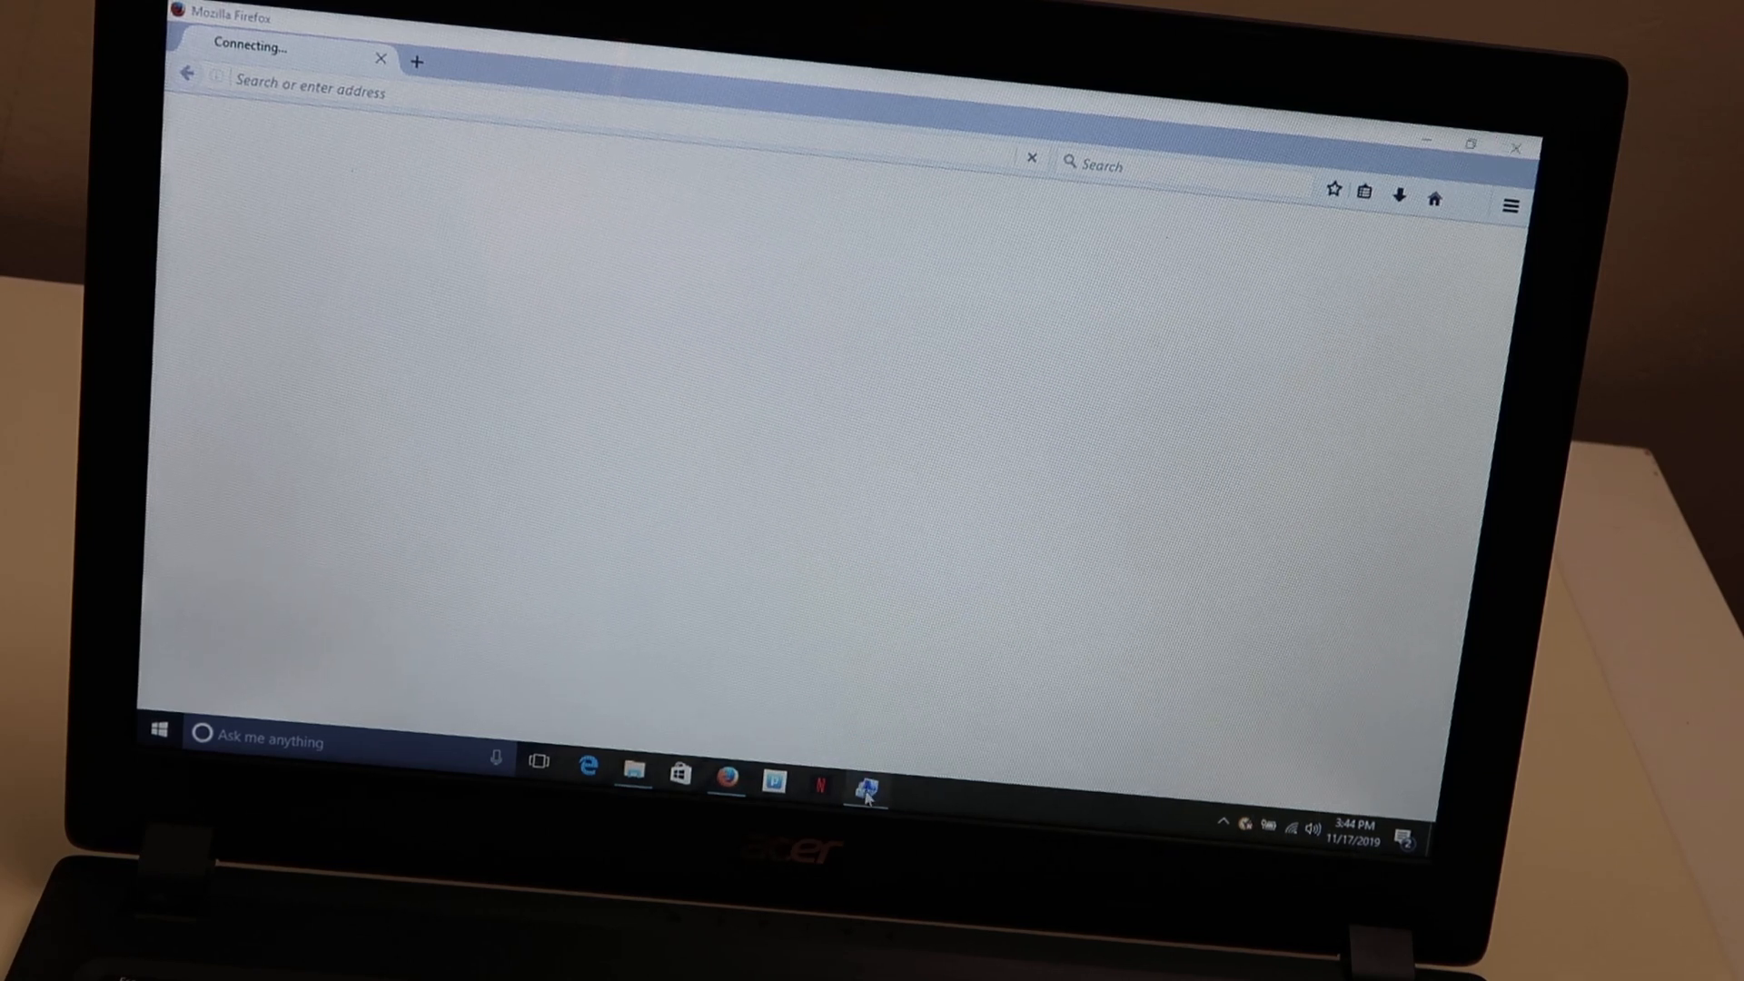
pyautogui.click(864, 786)
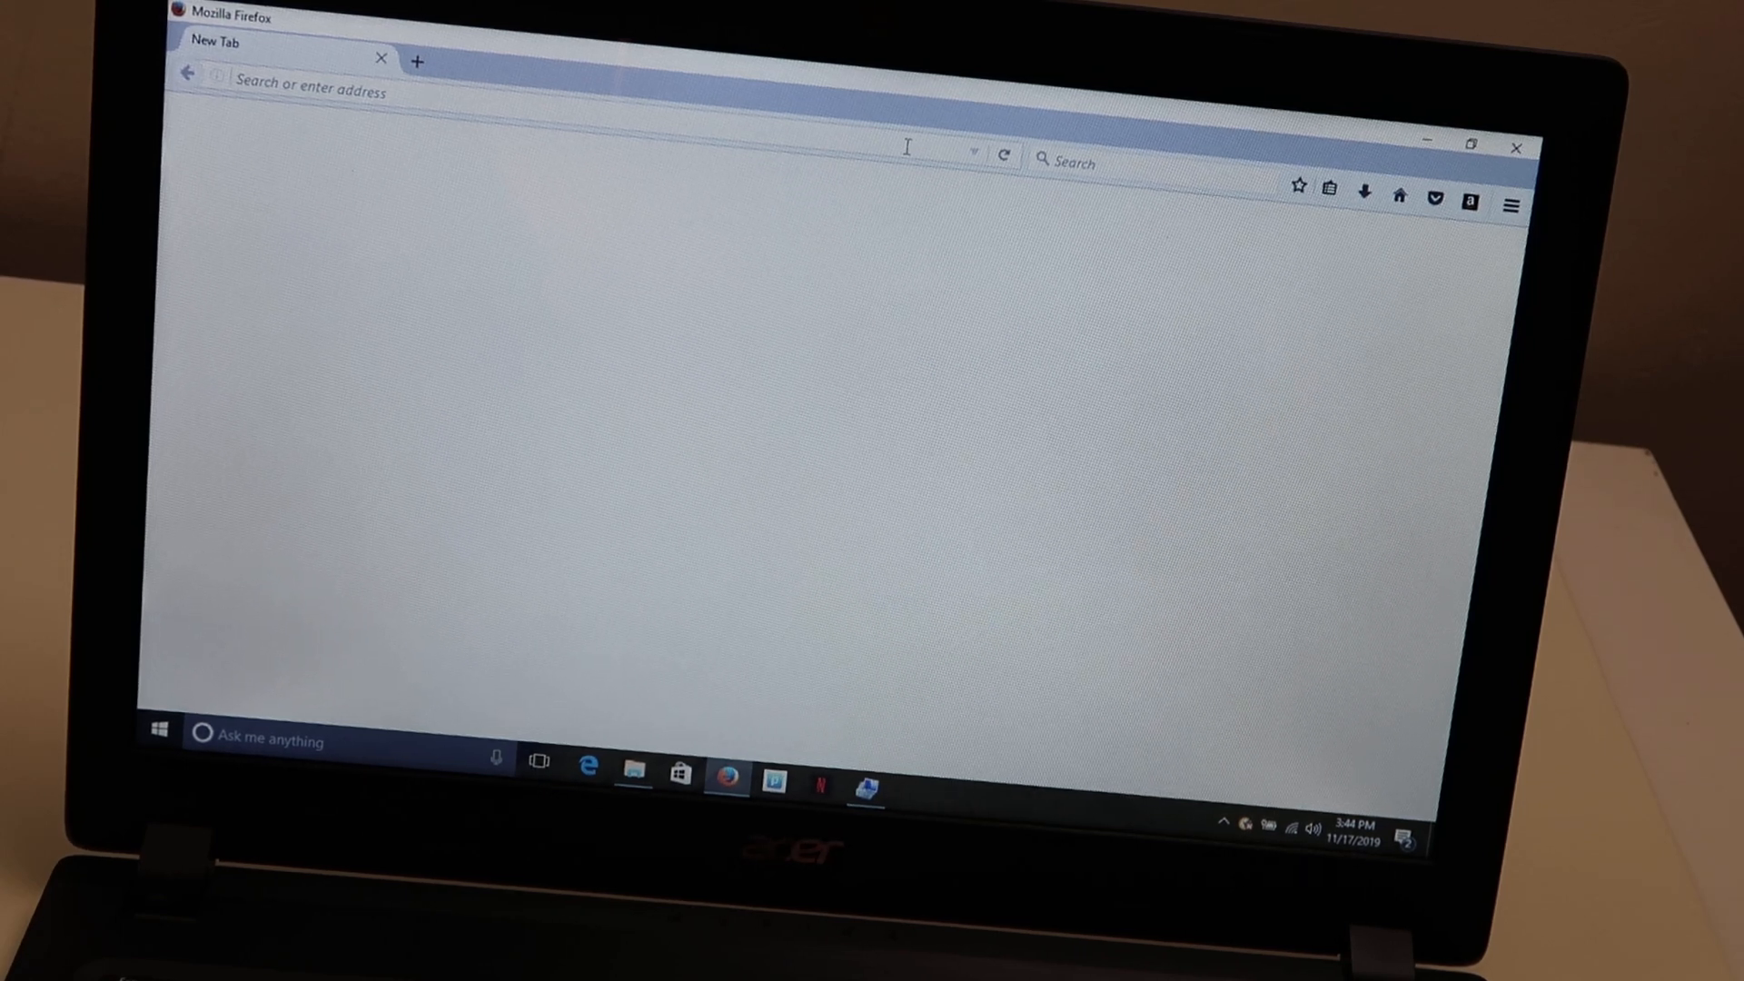
# Search Google for 'event id 10016' and open the Microsoft Support DCOM article.
pyautogui.write('google.com/?gws_rd=ssl')
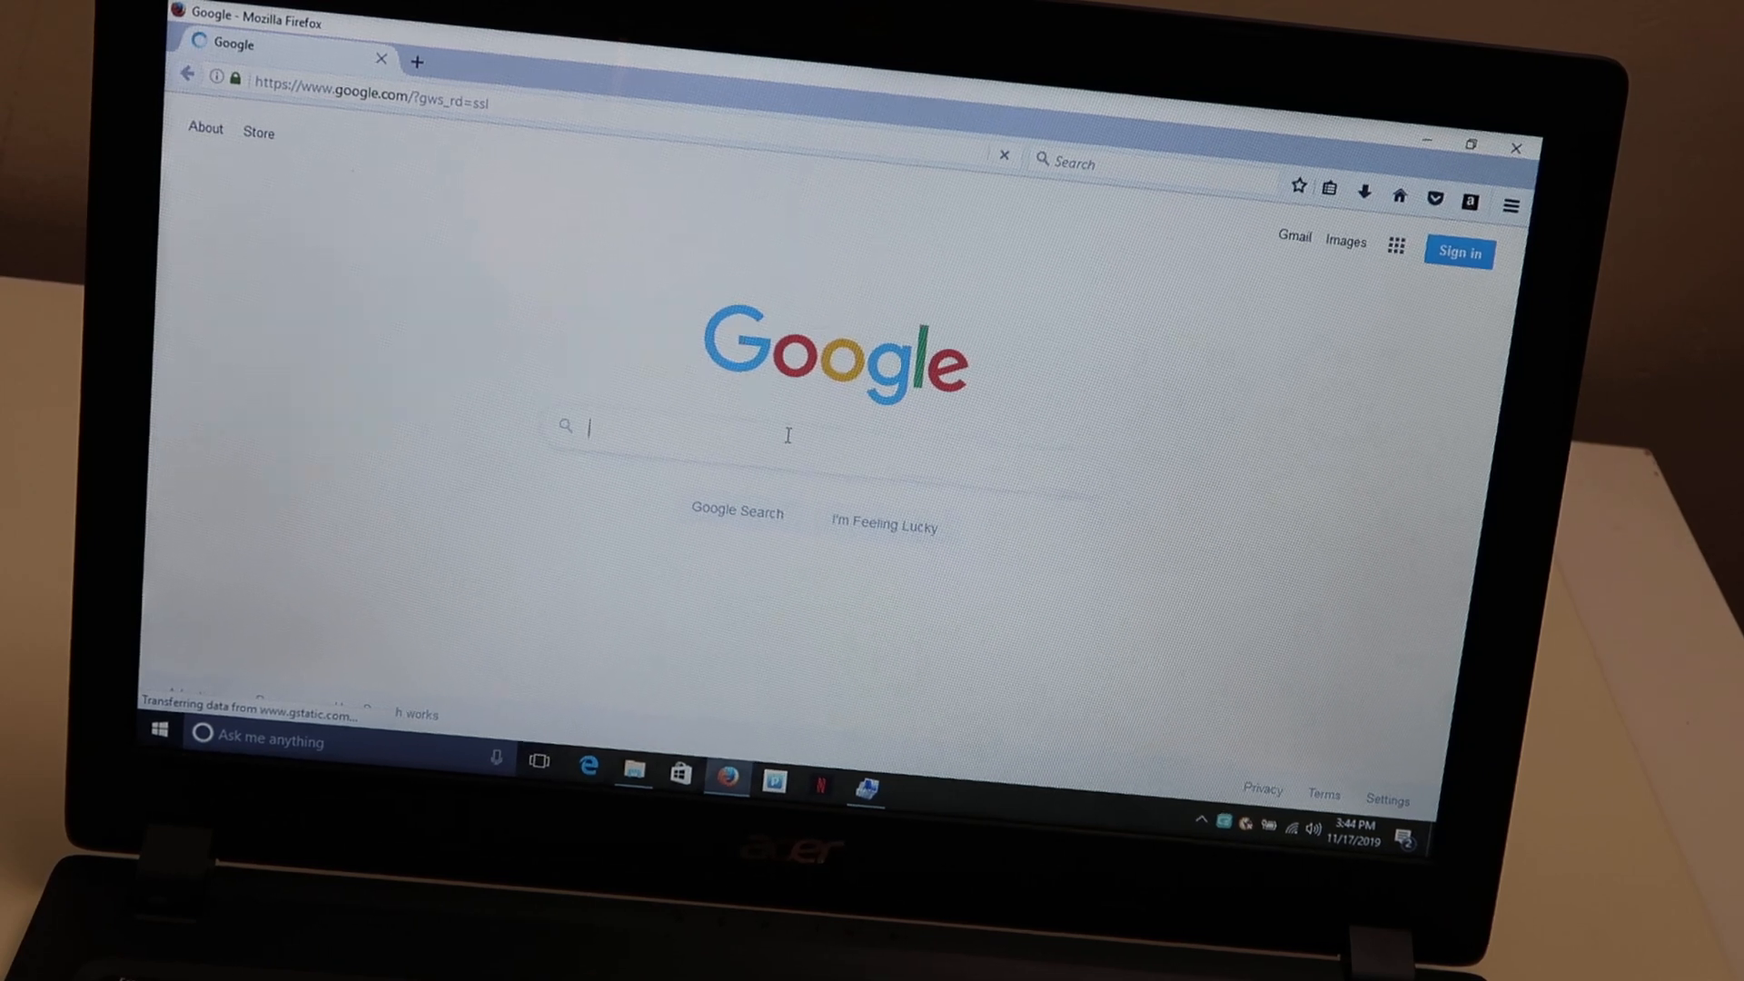
pyautogui.write('e')
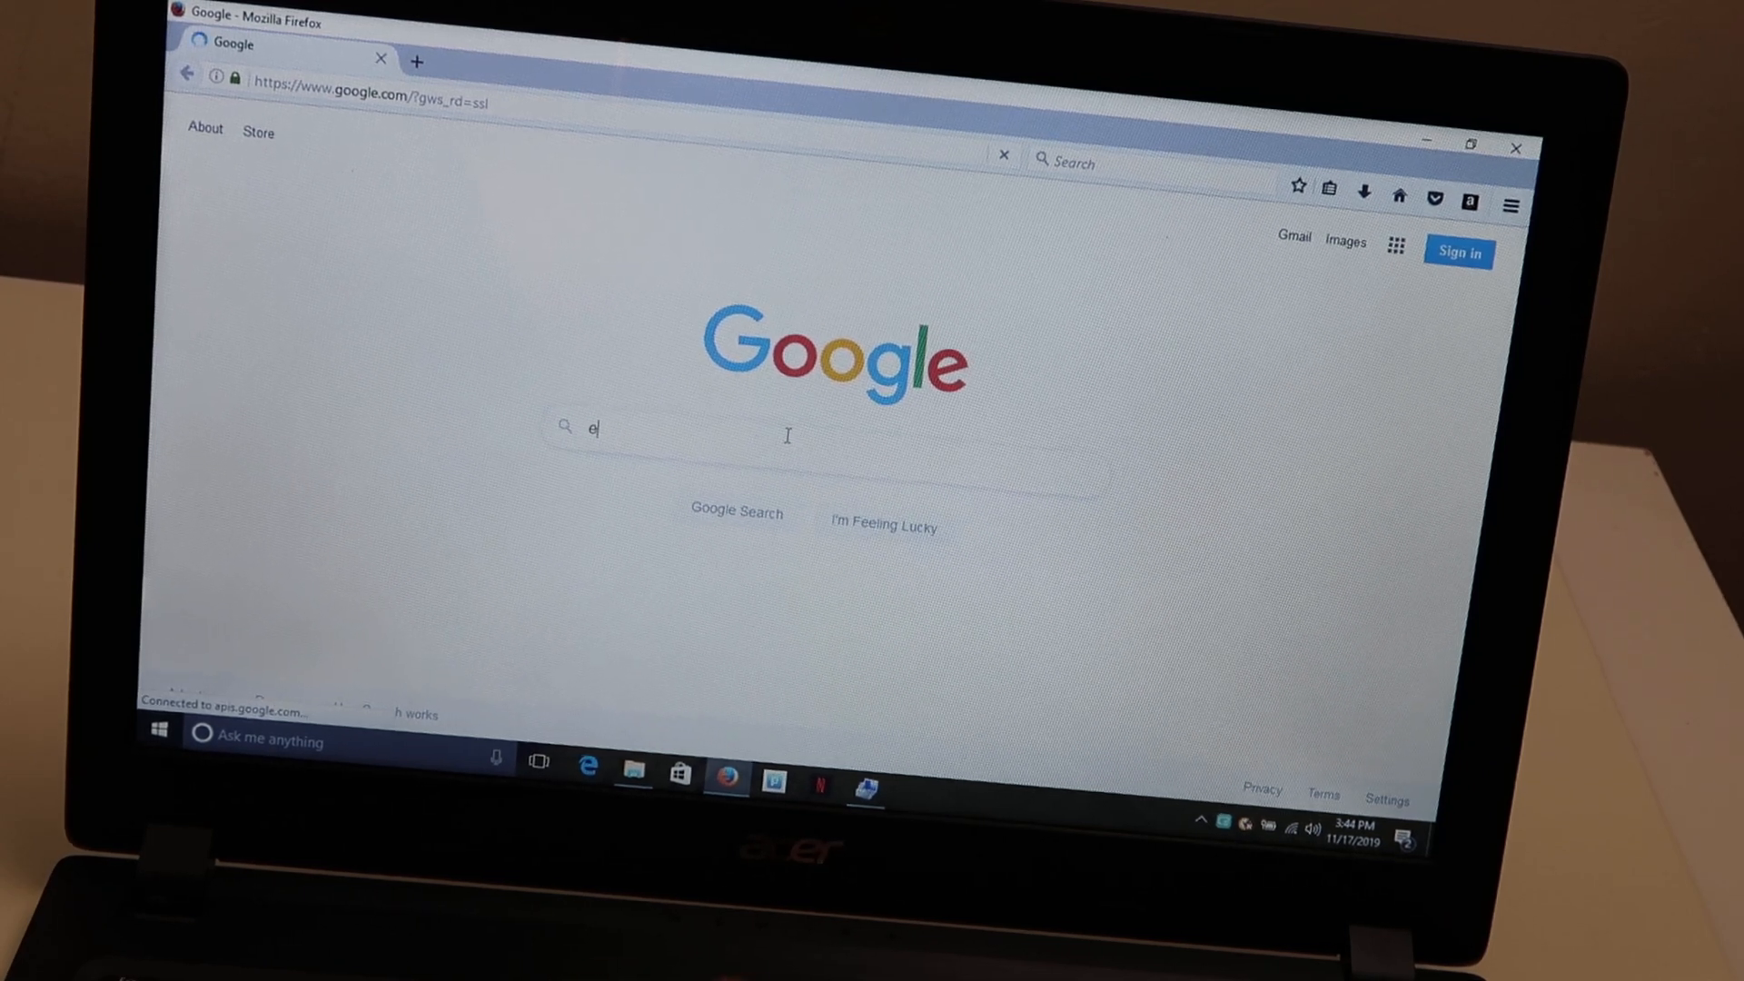
pyautogui.write('vent id')
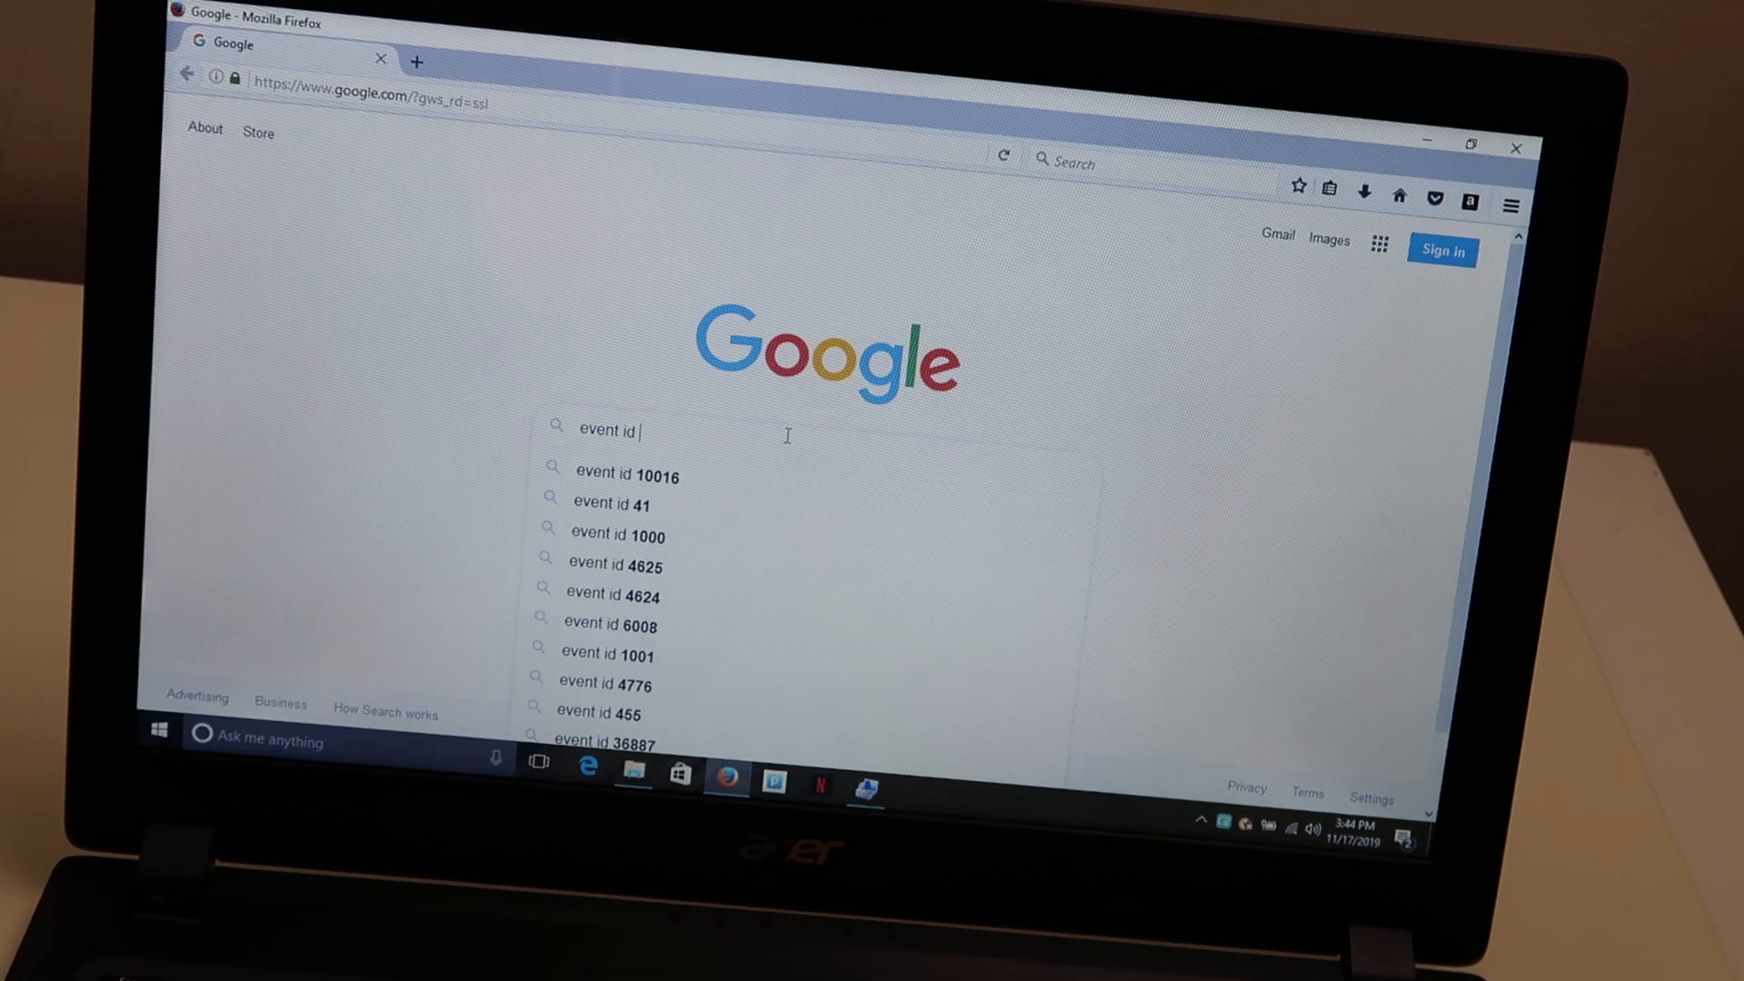
pyautogui.write('10016')
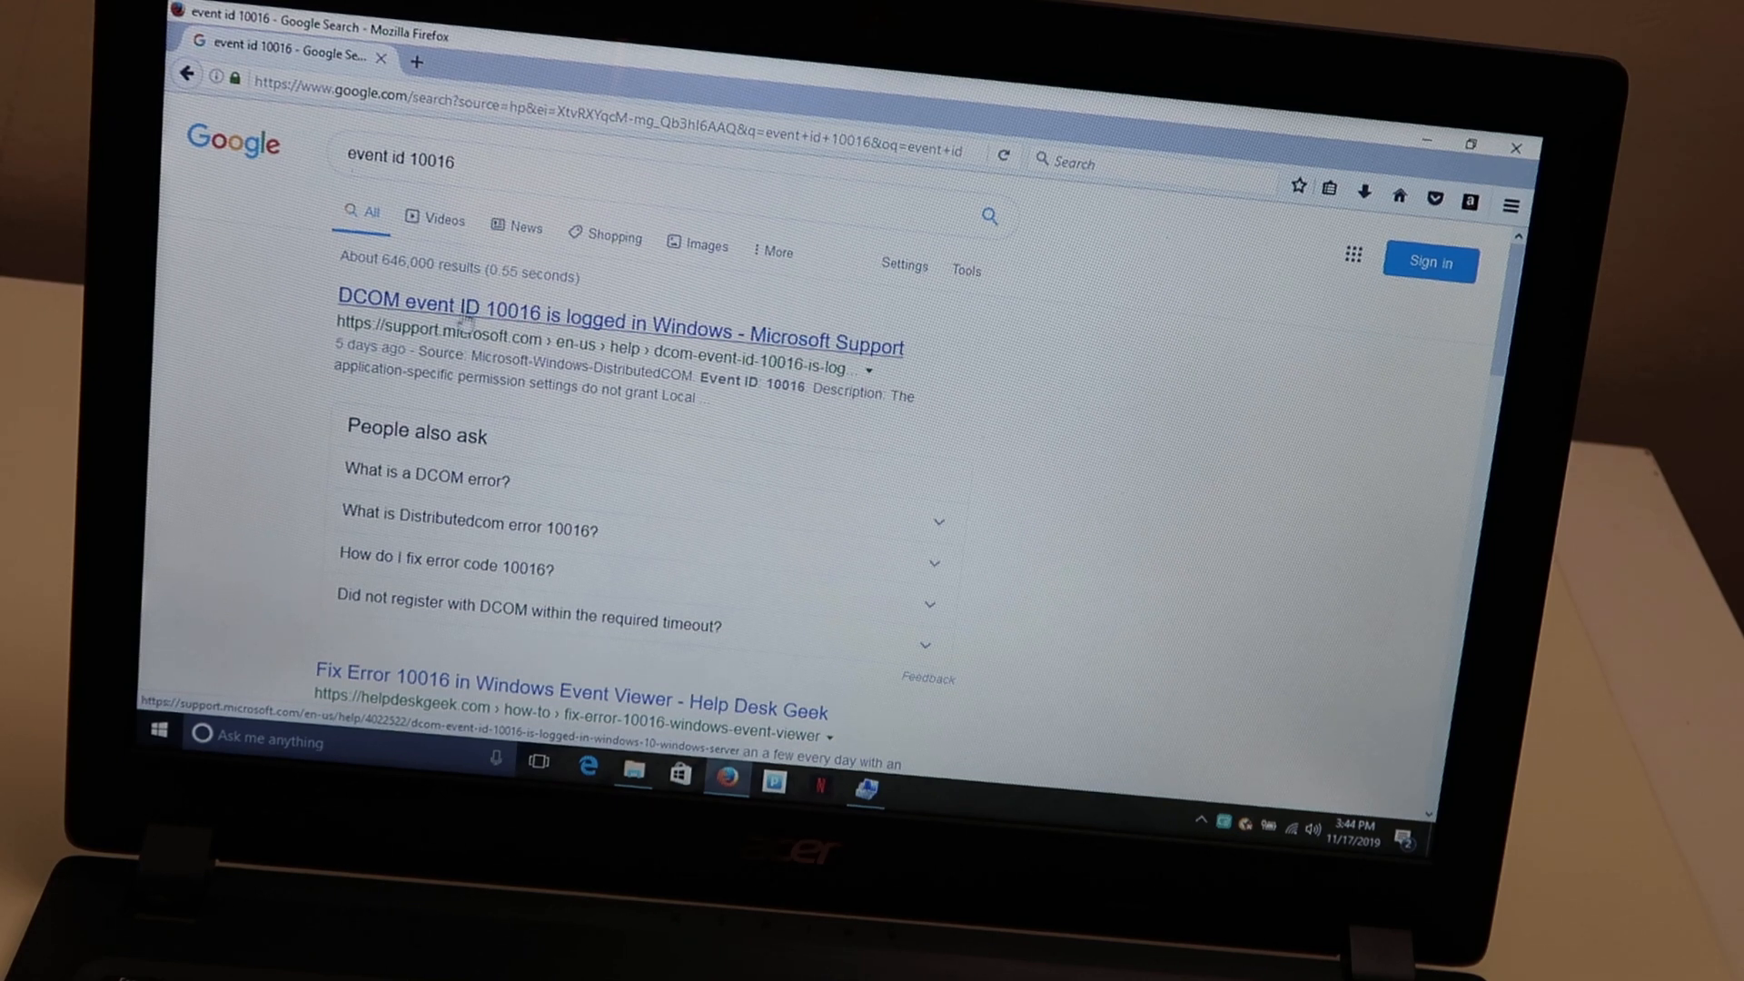
pyautogui.moveTo(529, 325)
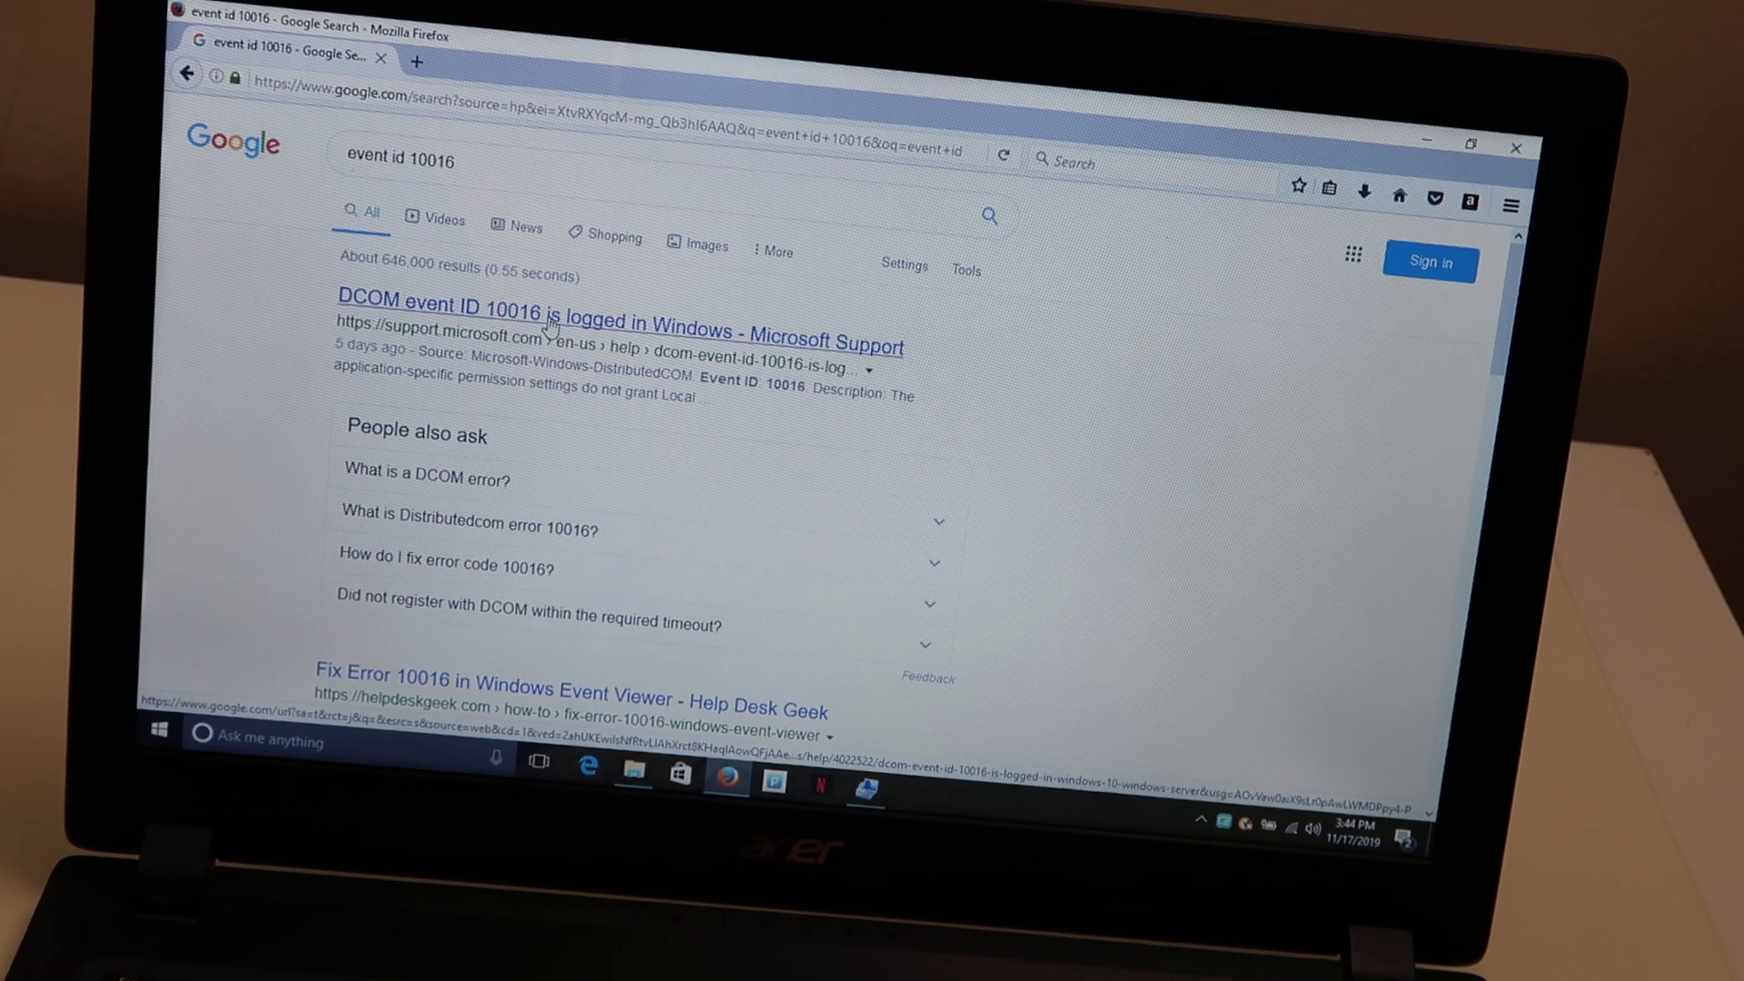
pyautogui.click(619, 311)
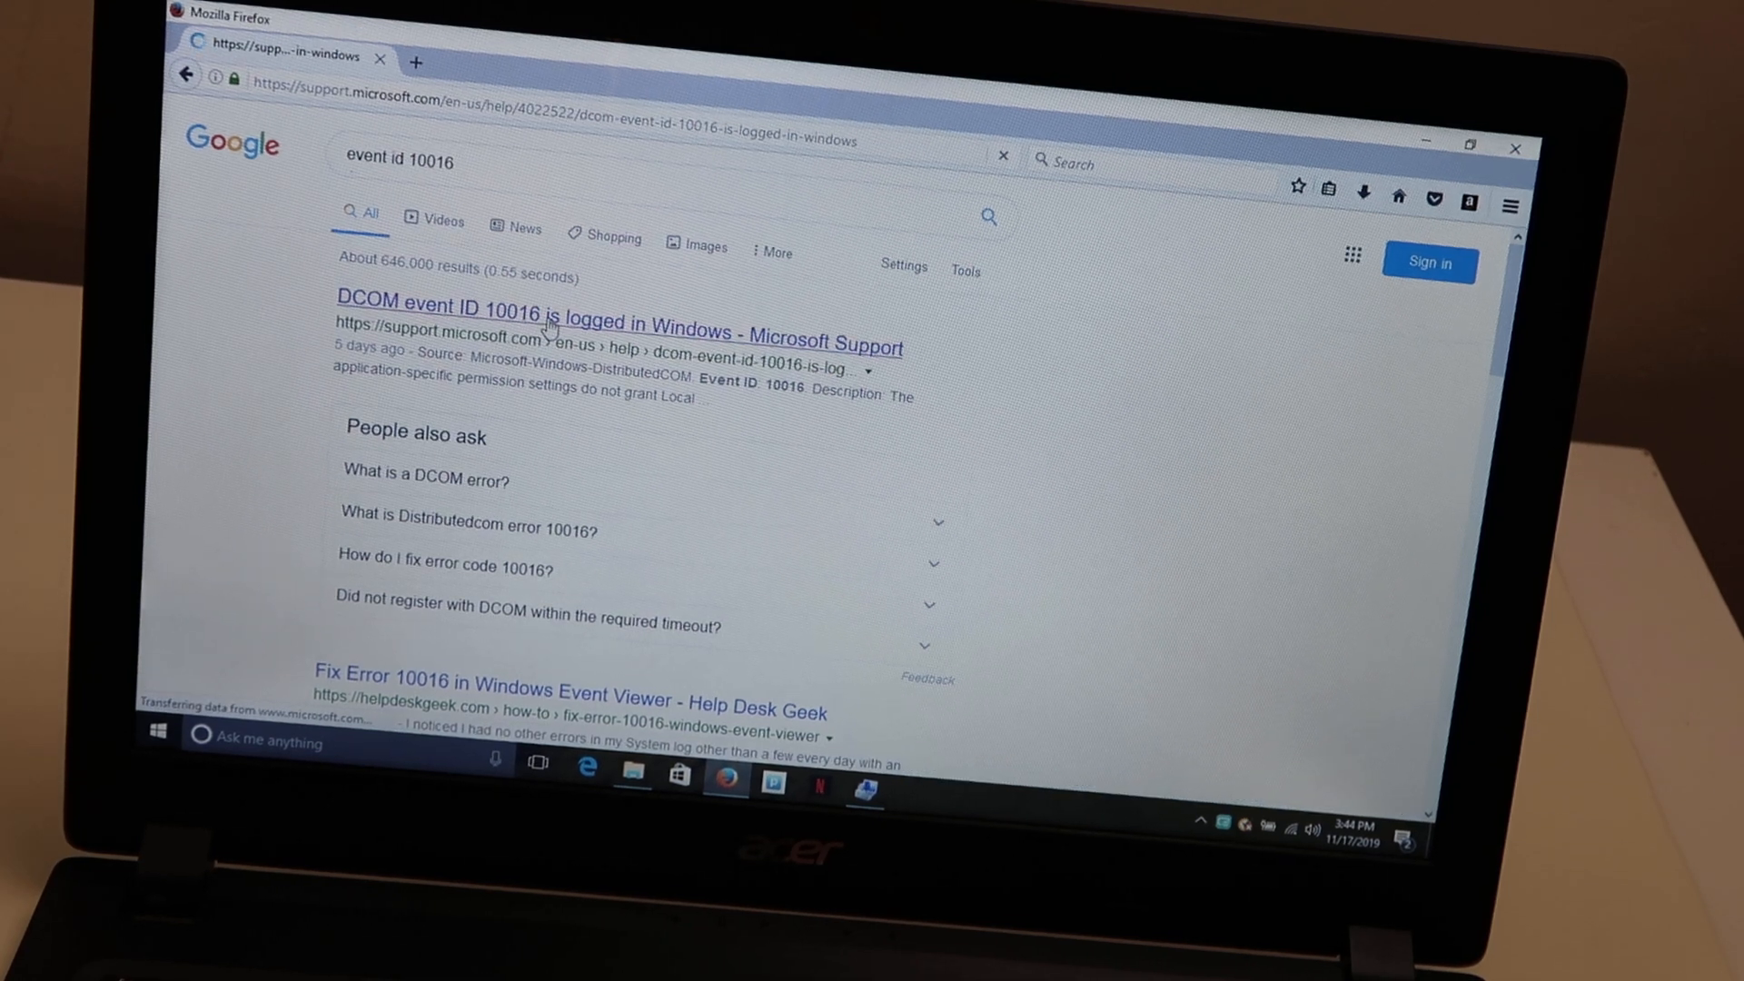
# Scroll the DCOM event 10016 article past Symptoms and Cause to Workaround.
pyautogui.click(620, 322)
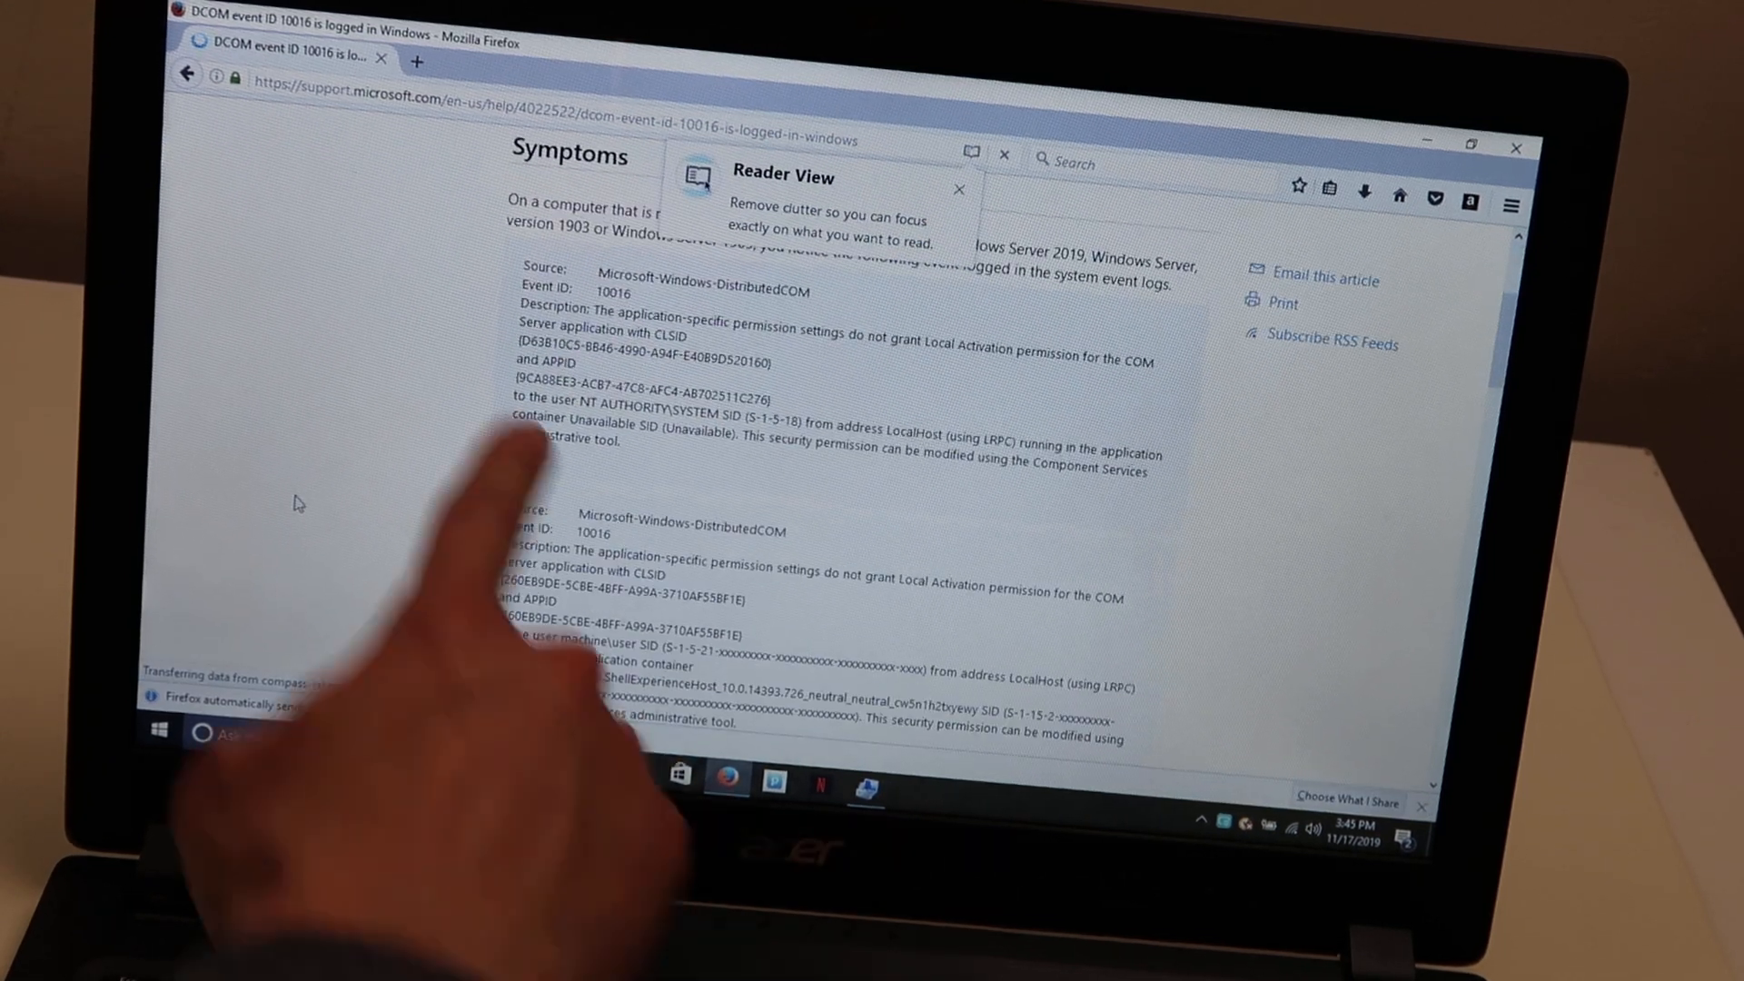
pyautogui.scroll(-3)
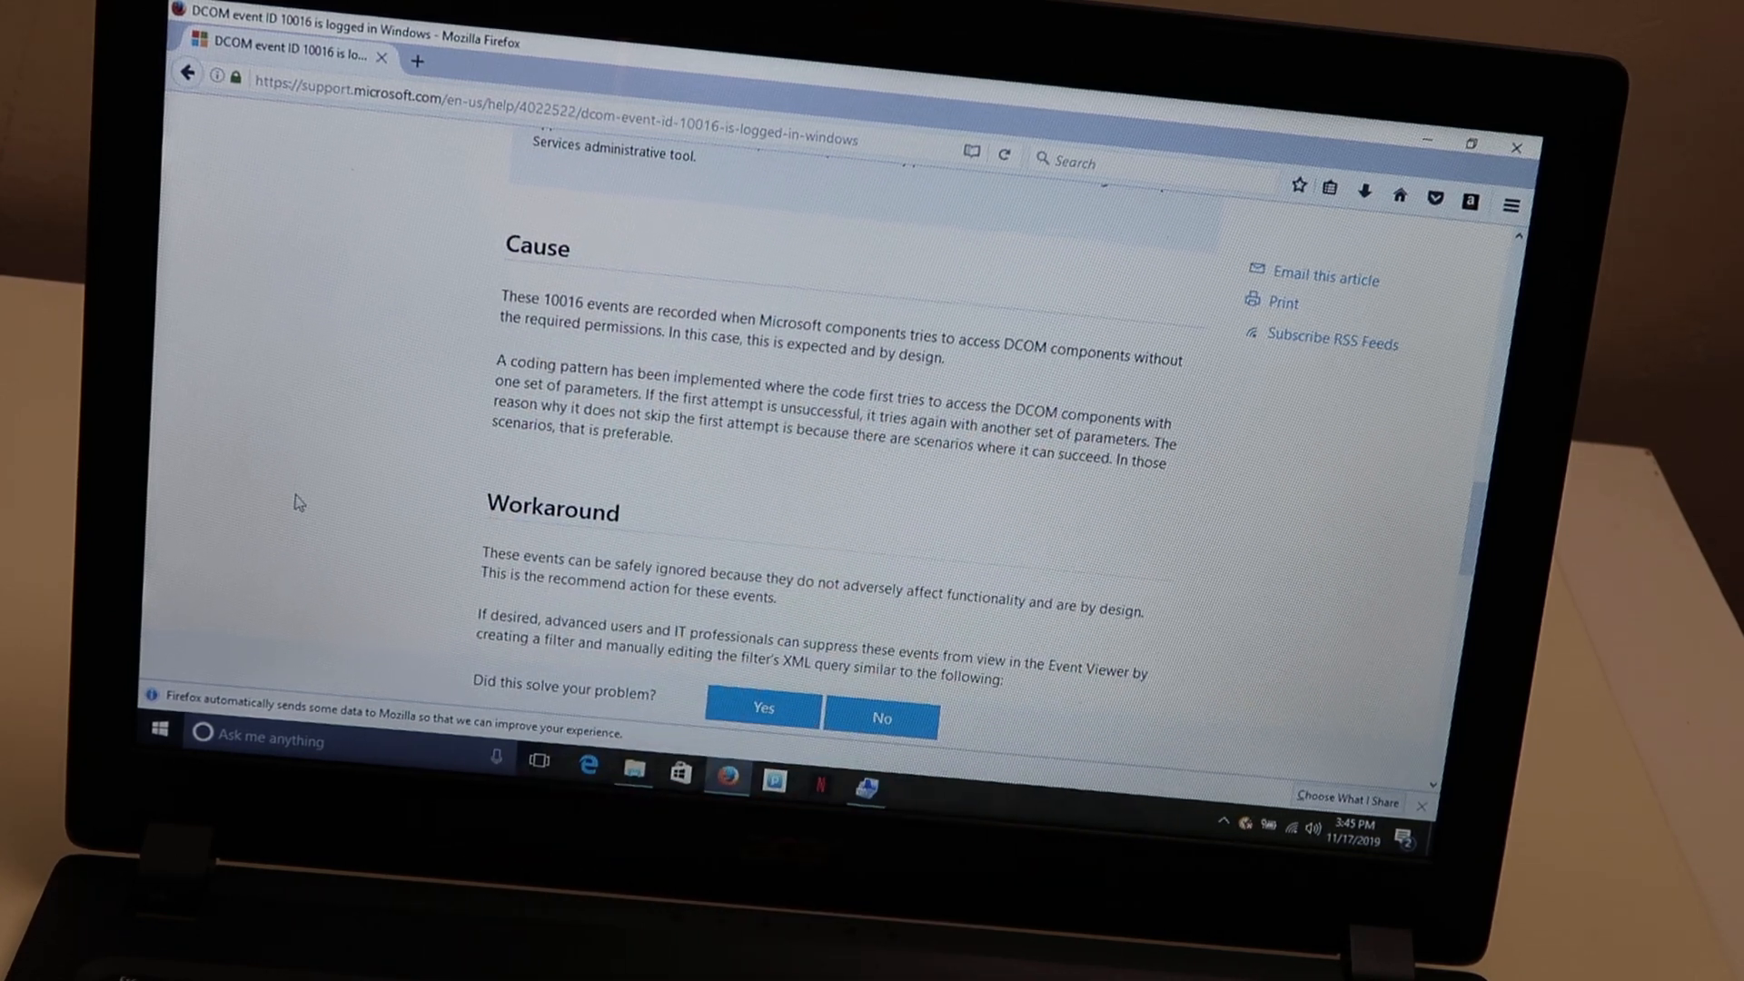
pyautogui.scroll(-3)
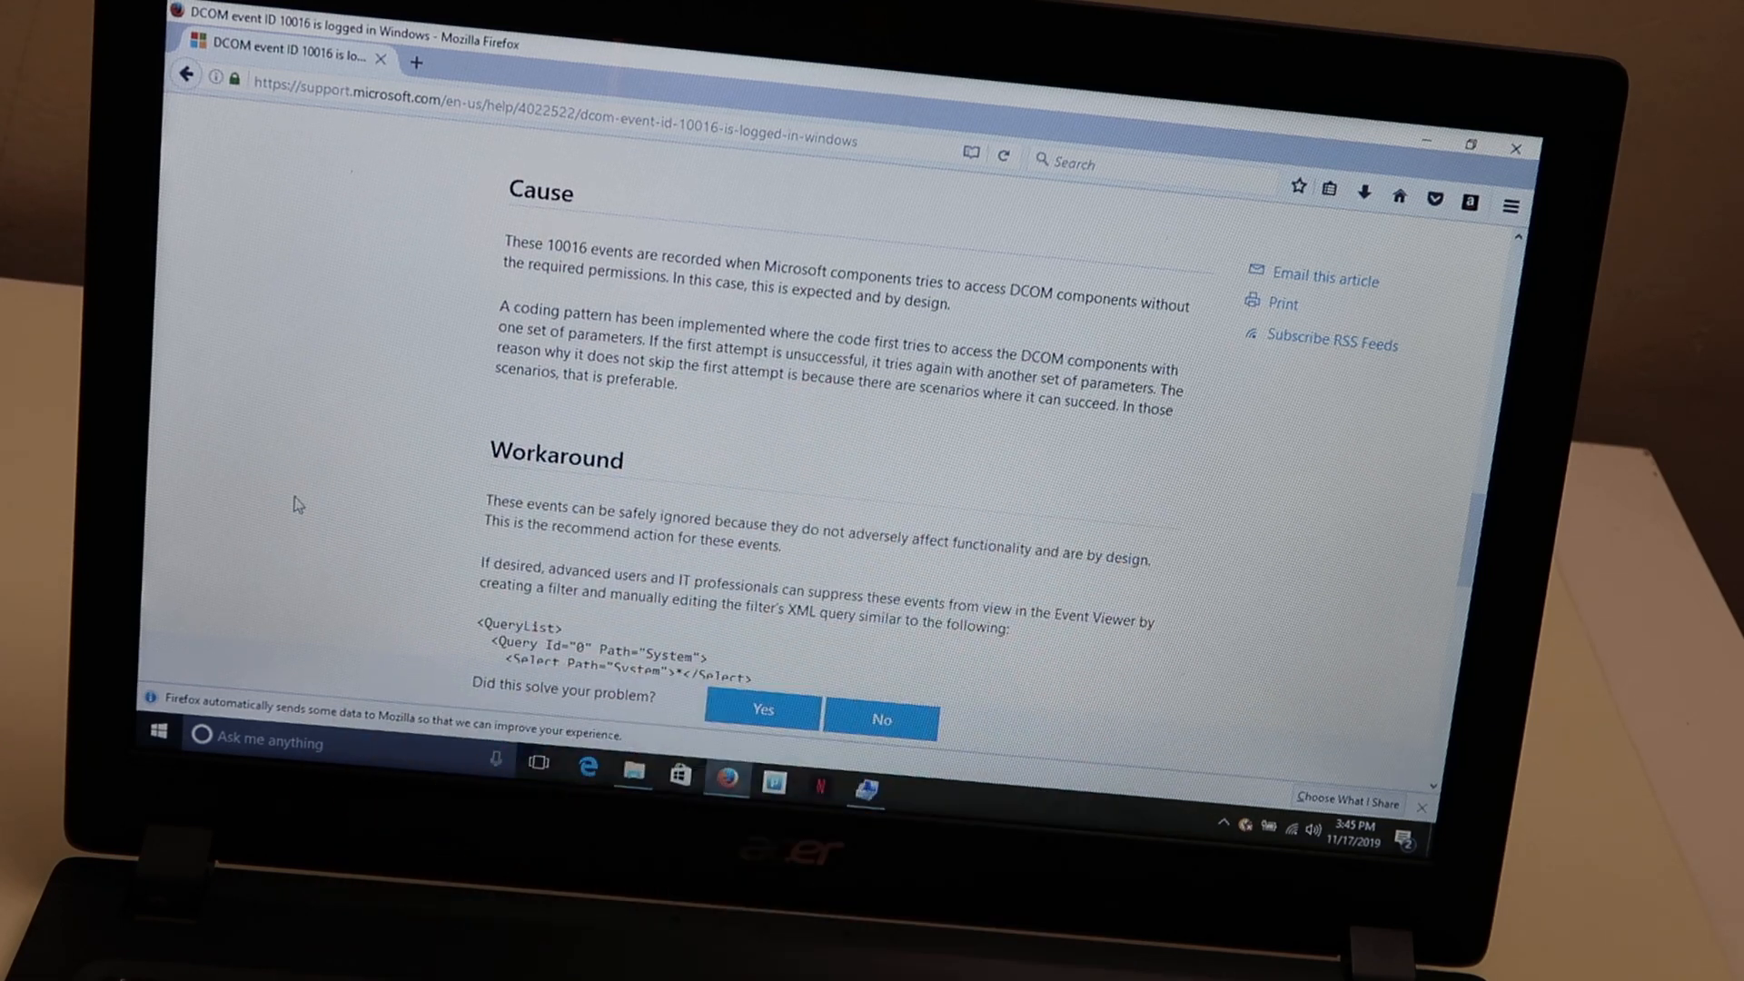
pyautogui.scroll(-3)
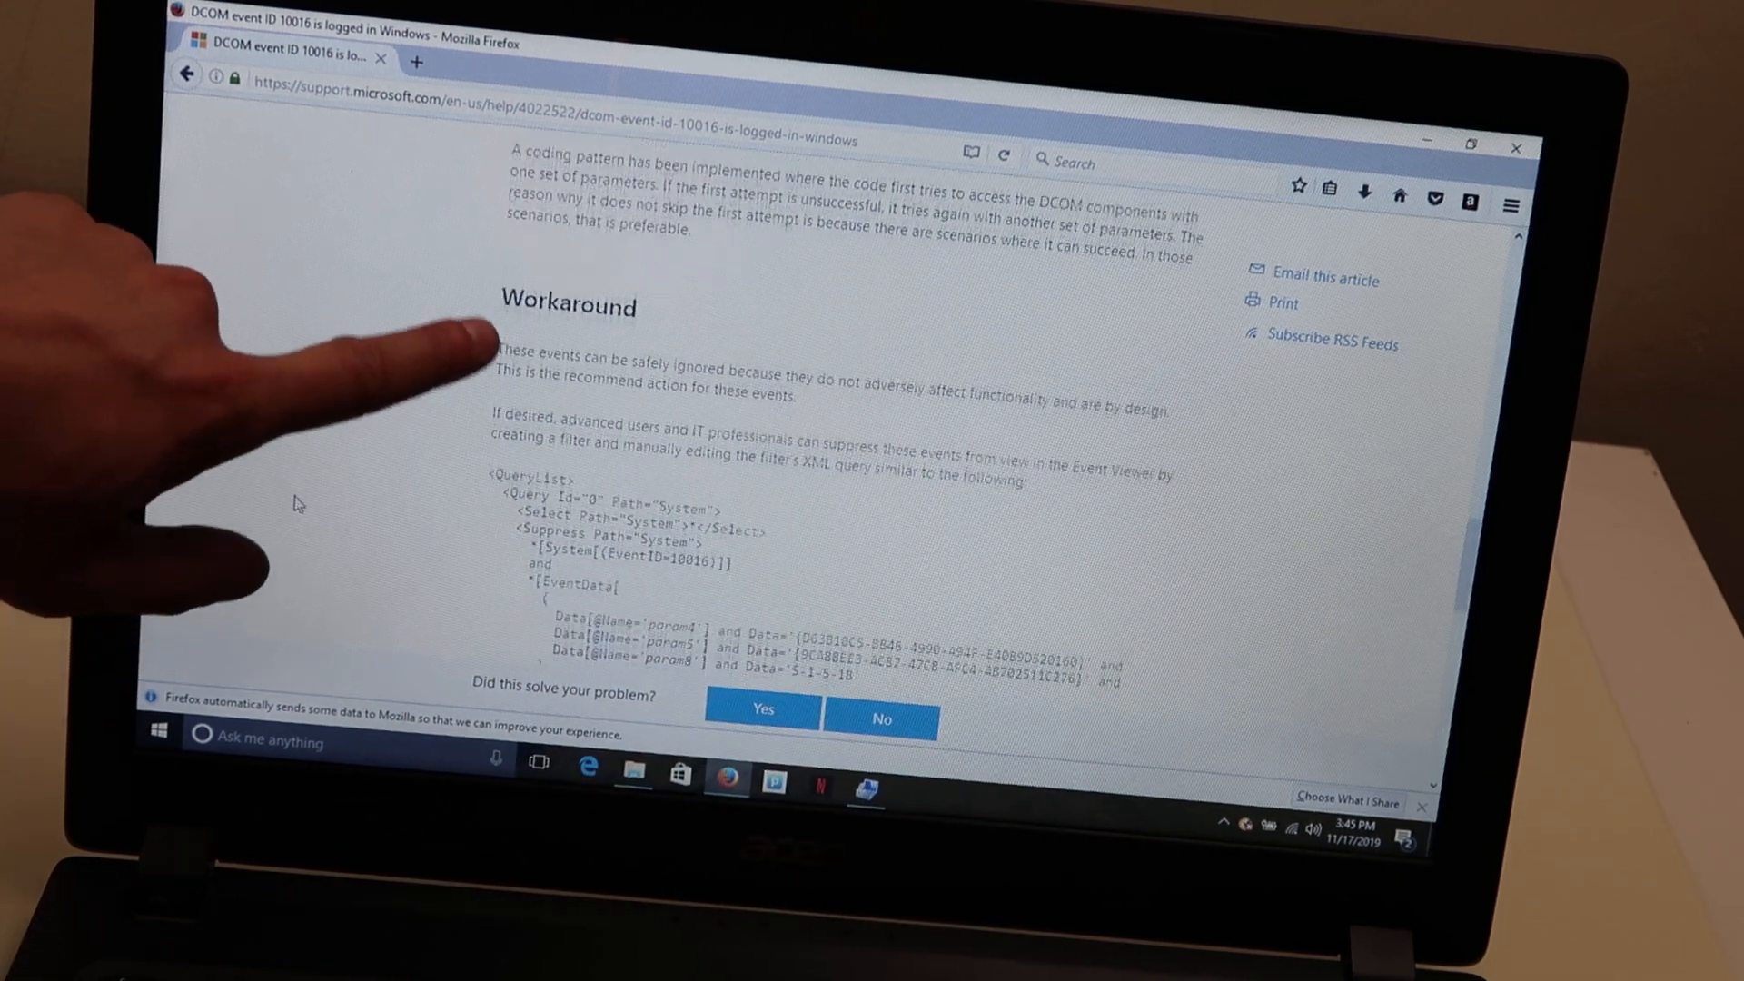
pyautogui.scroll(-3)
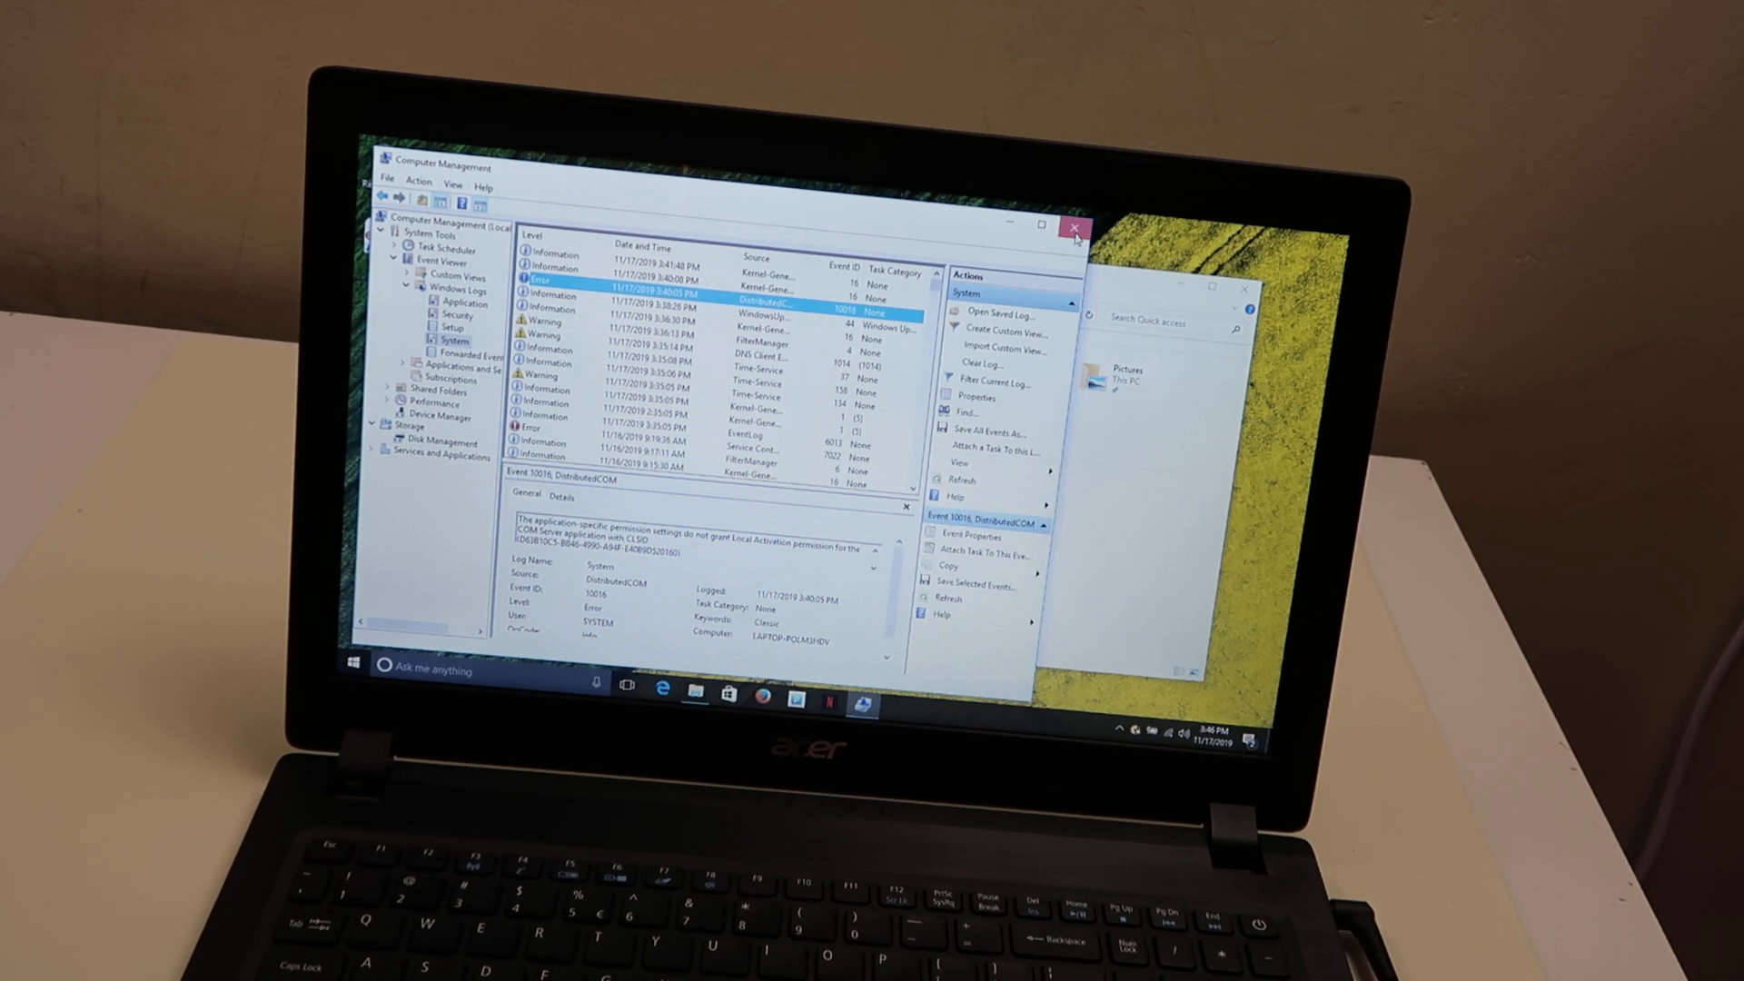
# Close the Computer Management and File Explorer windows.
pyautogui.click(1074, 227)
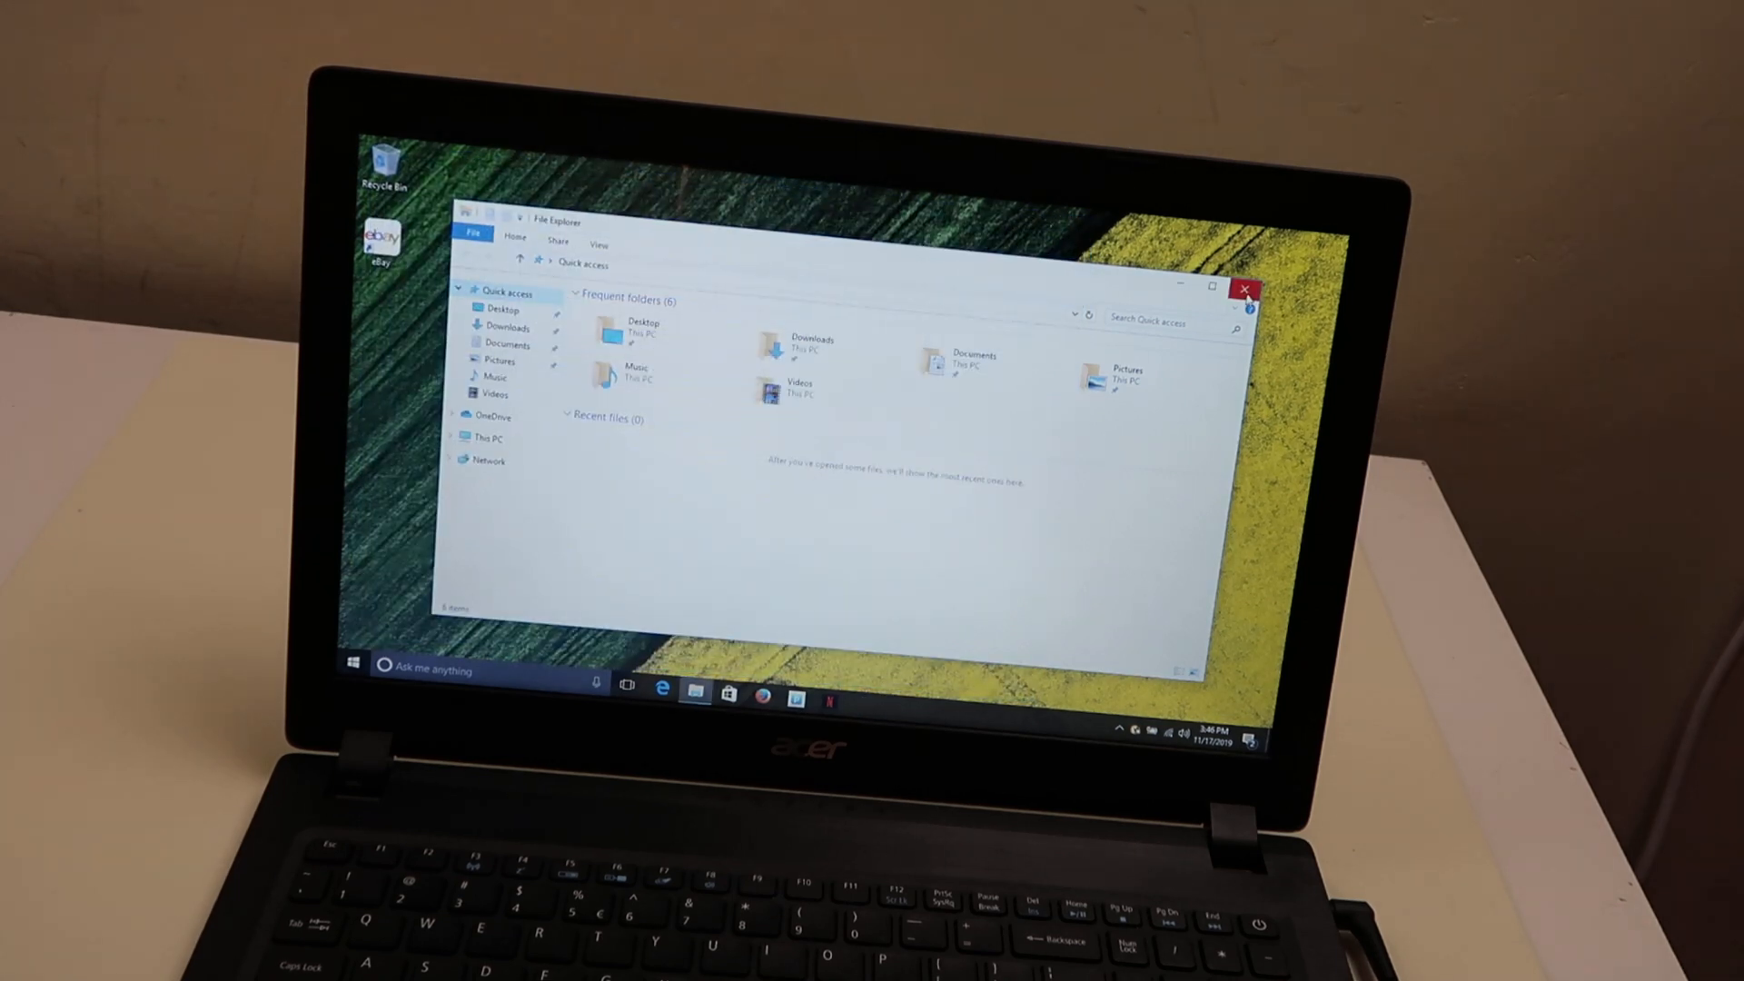
pyautogui.click(1245, 288)
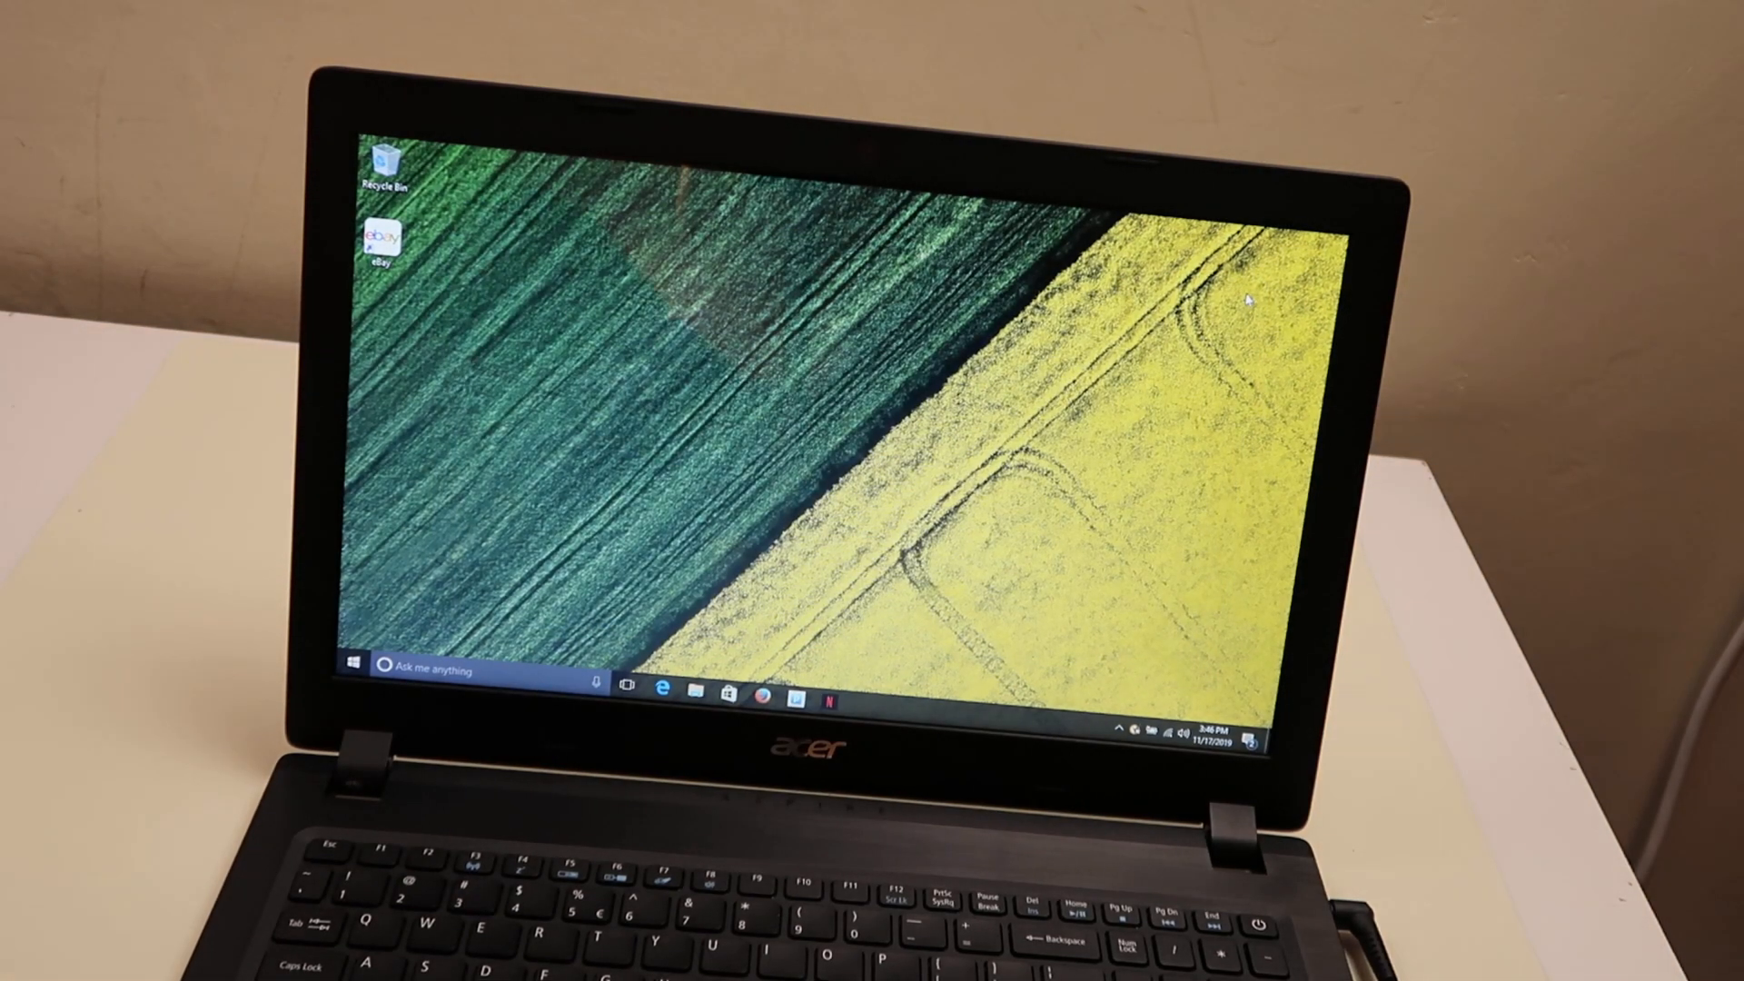